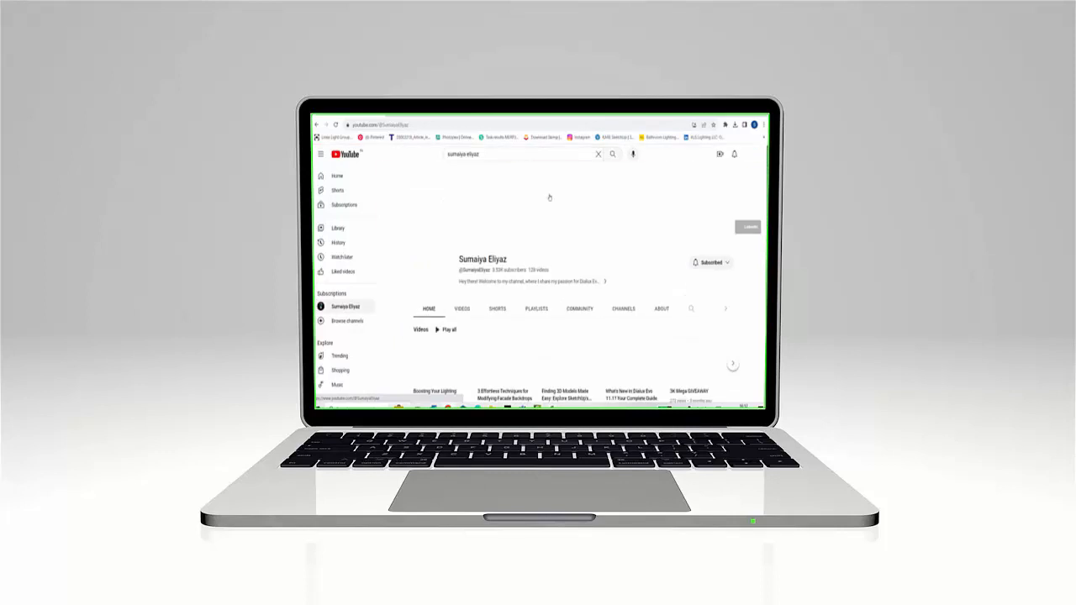
- Sort the channel's videos oldest first and open 'Getting started with Dialux Evo'
left_click(462, 309)
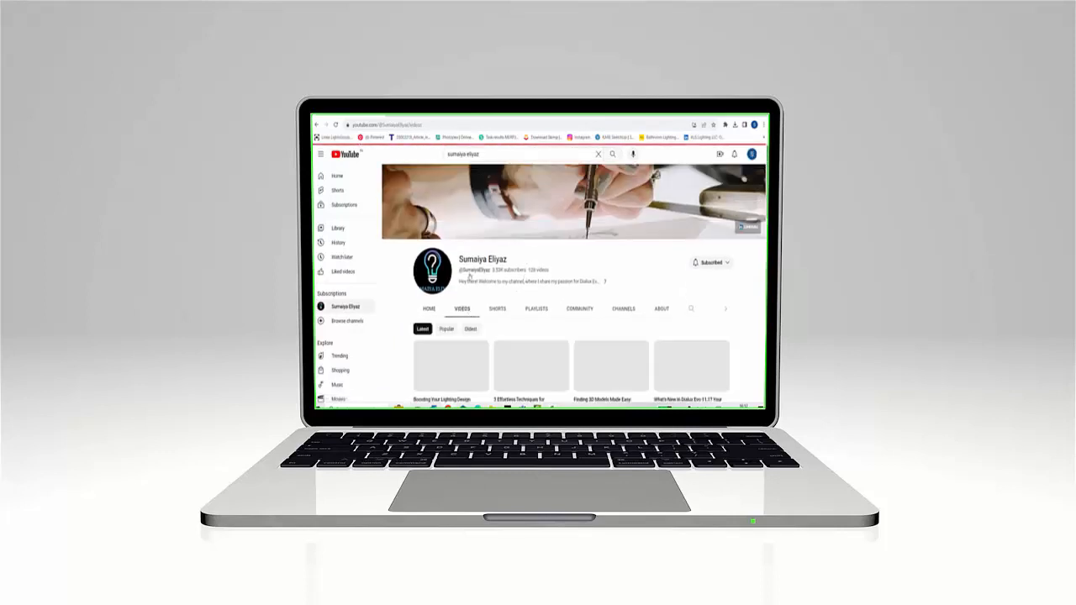
scroll("down", 3)
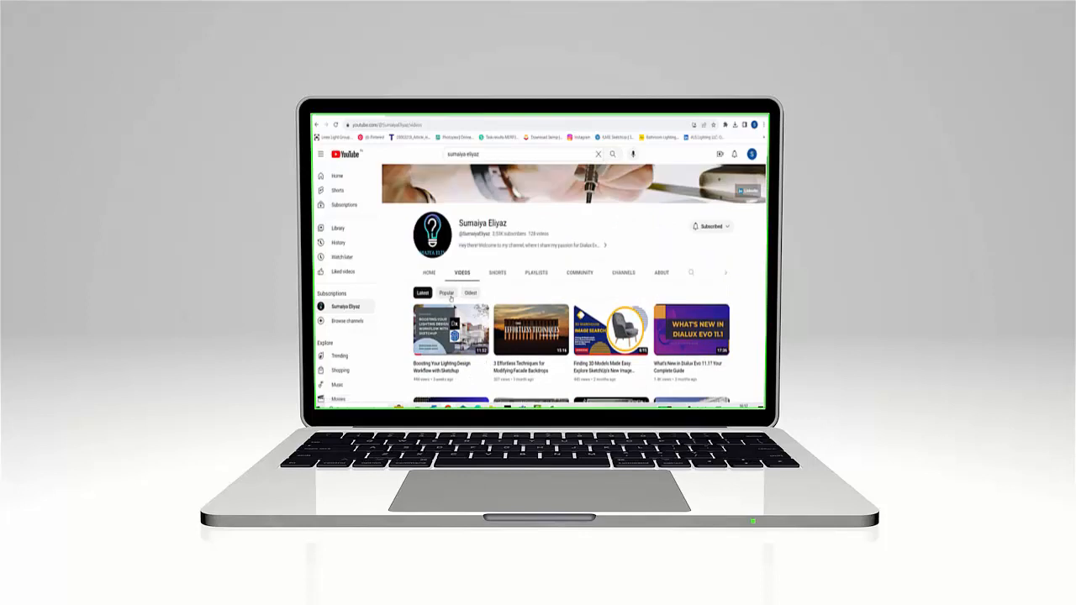
left_click(470, 292)
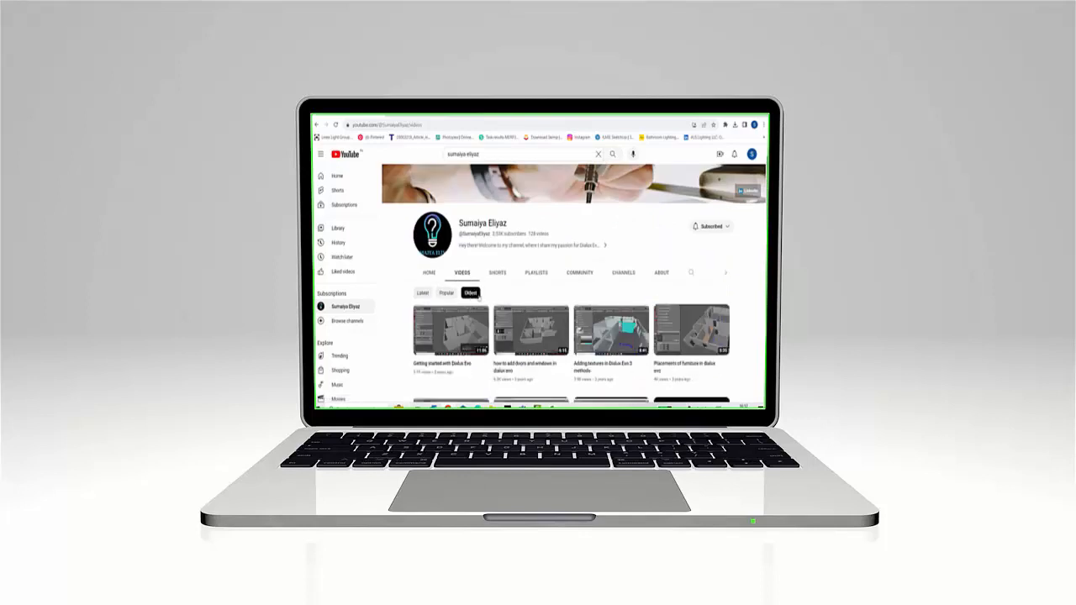
scroll("down", 3)
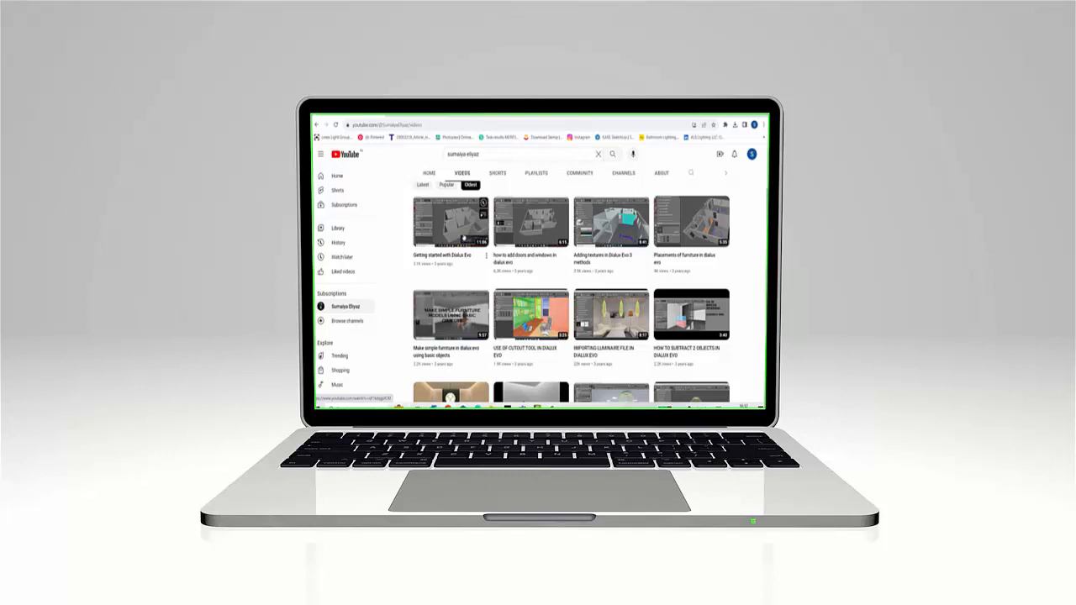
left_click(451, 223)
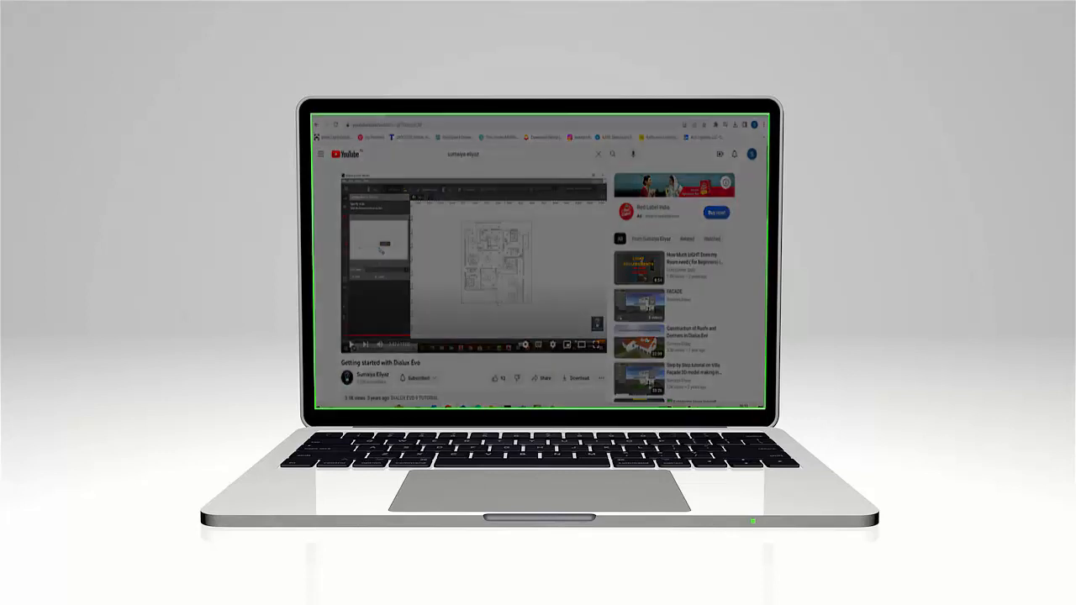
left_click(424, 11)
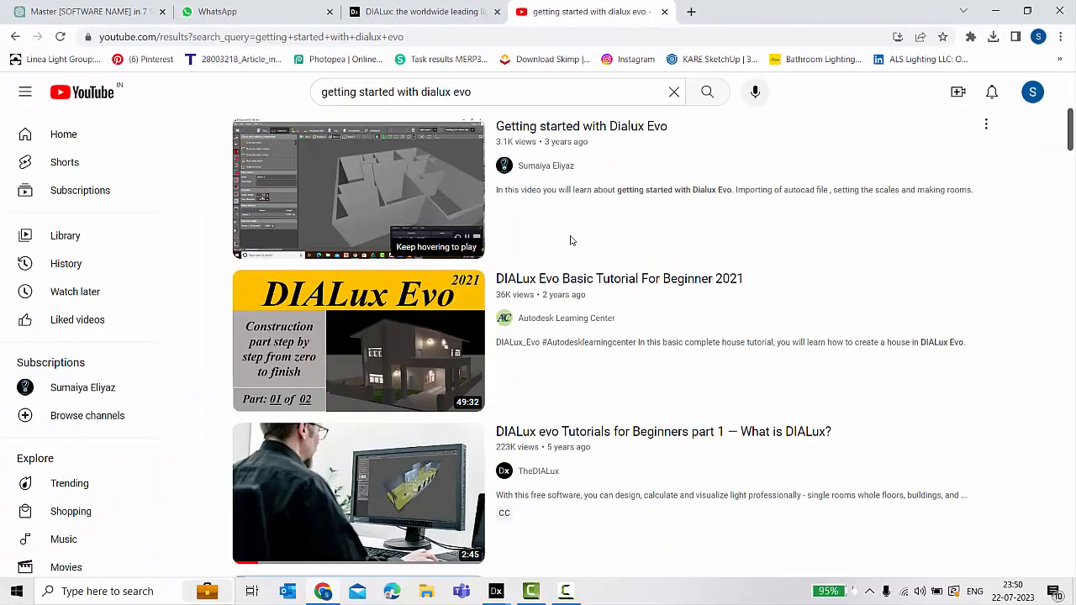
scroll("down", 3)
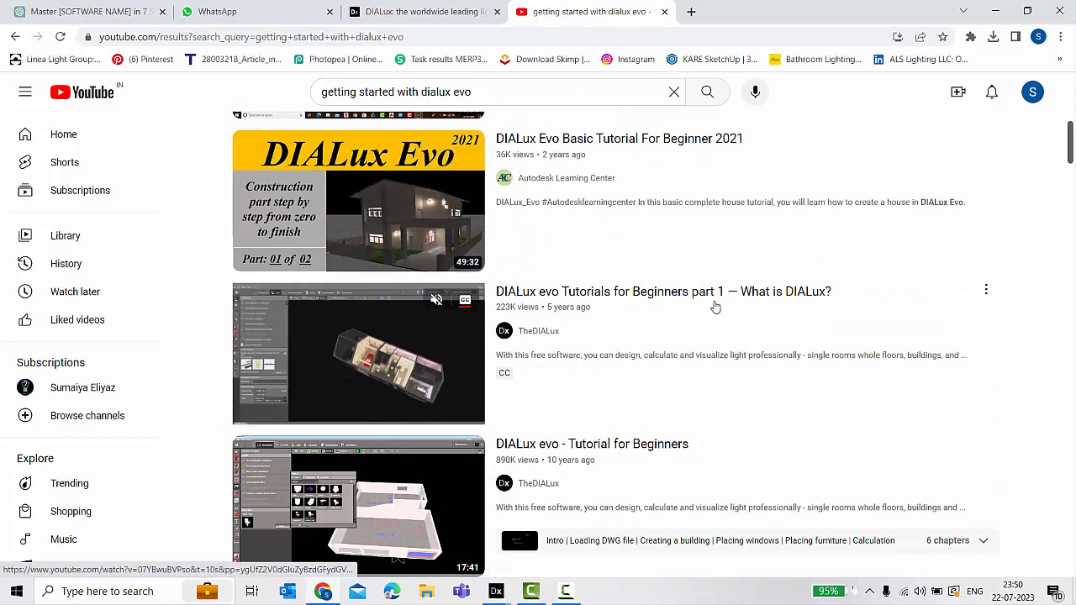
scroll("up", 3)
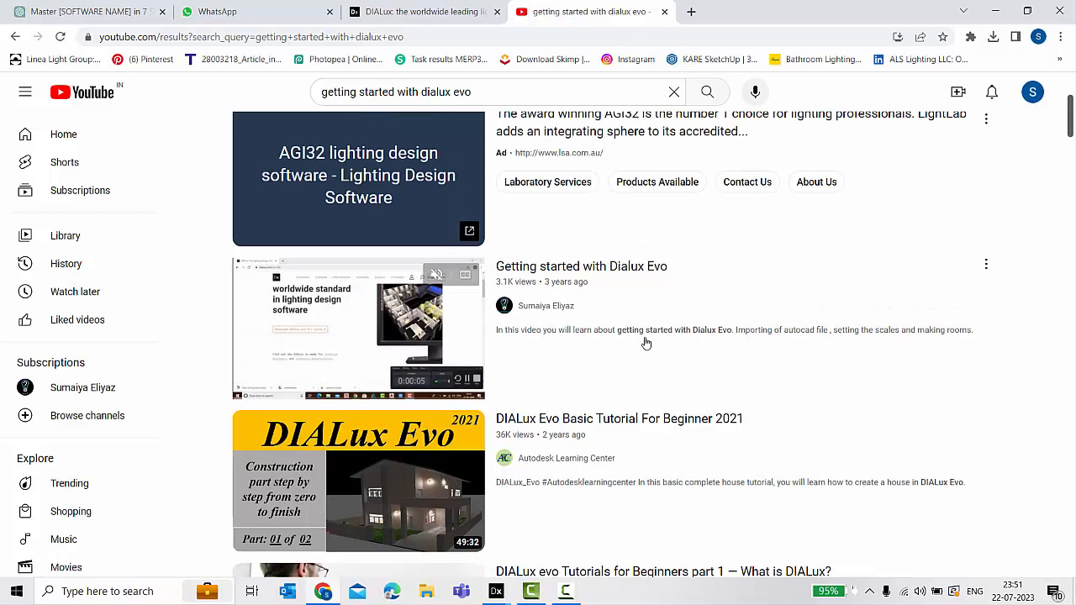
scroll("down", 3)
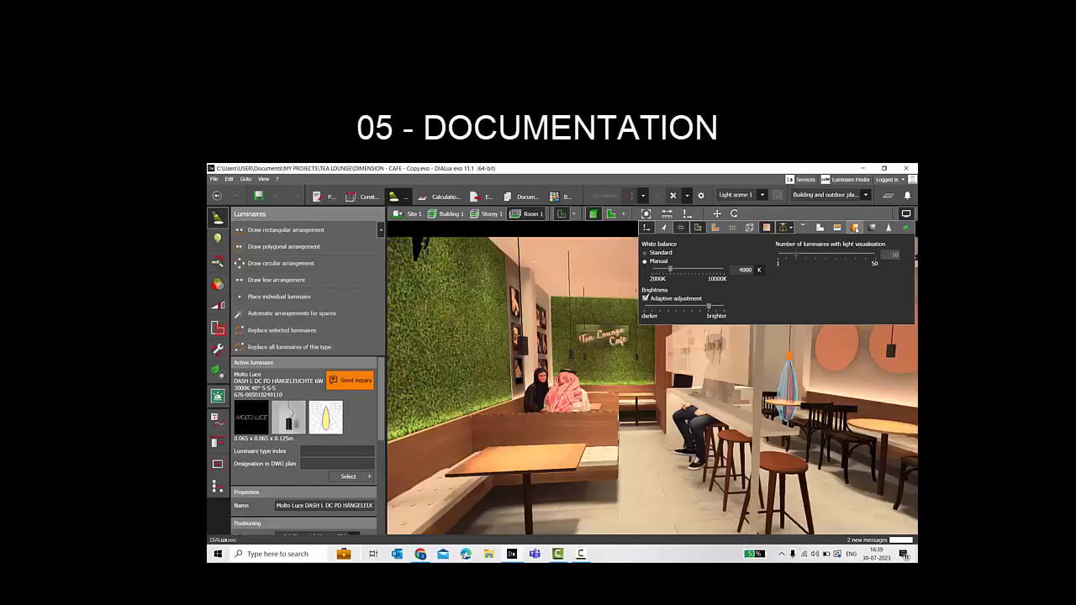
- Look through the Light, Export and Documentation tabs in turn
left_click(592, 196)
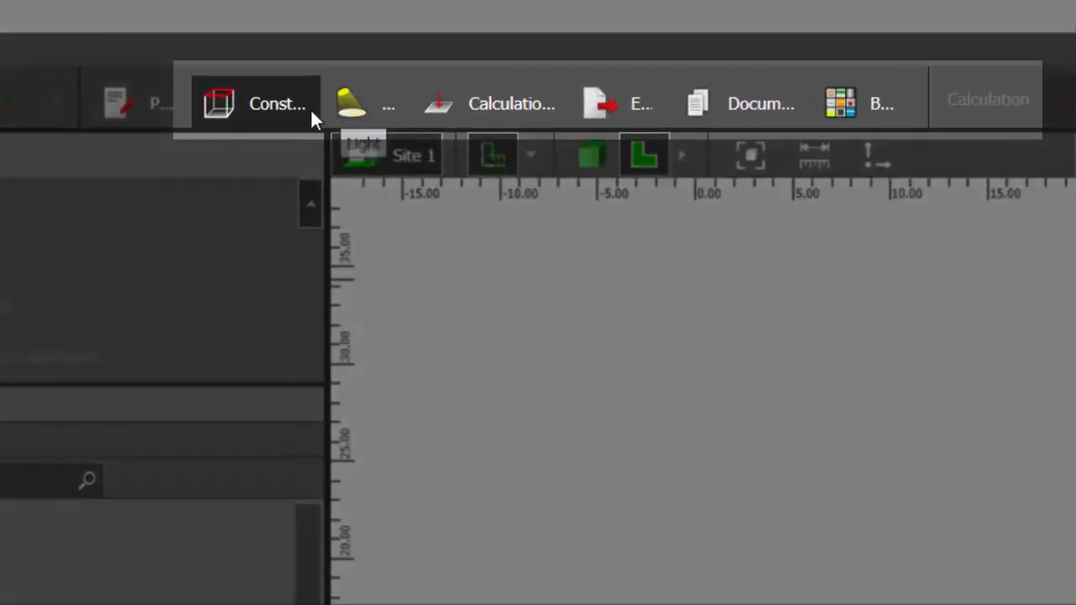
left_click(364, 102)
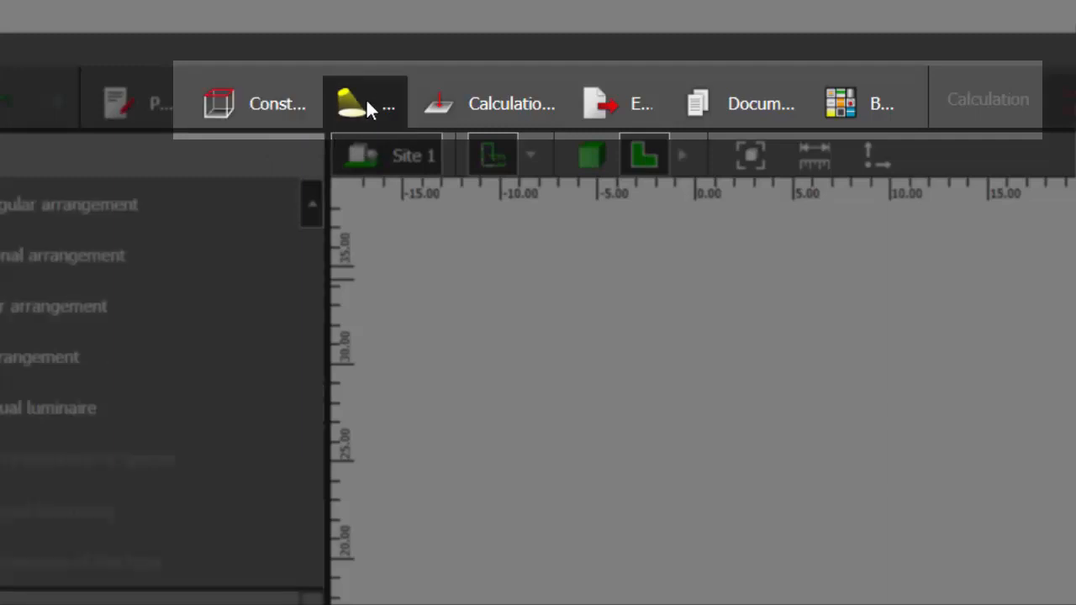
left_click(488, 102)
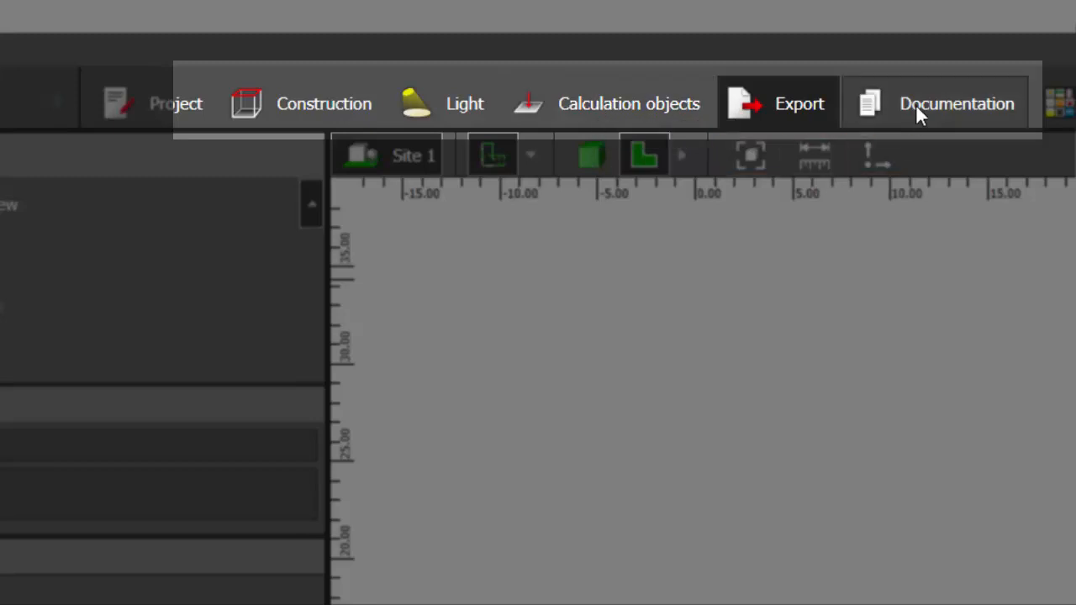
left_click(956, 103)
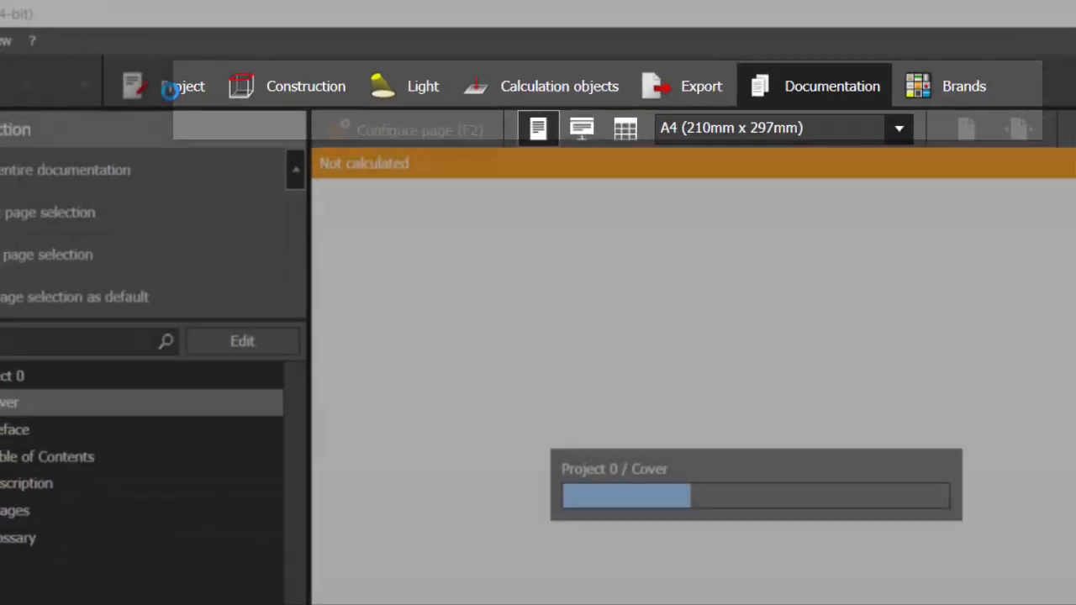
- Open the Project information form and select the project name, description and contact name fields
left_click(196, 51)
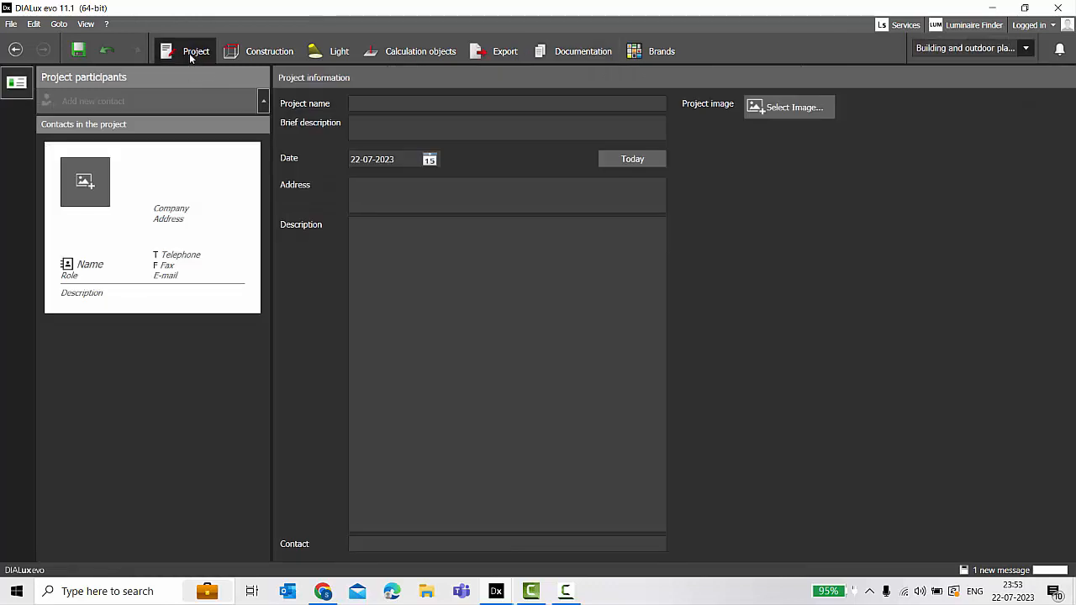
left_click(504, 103)
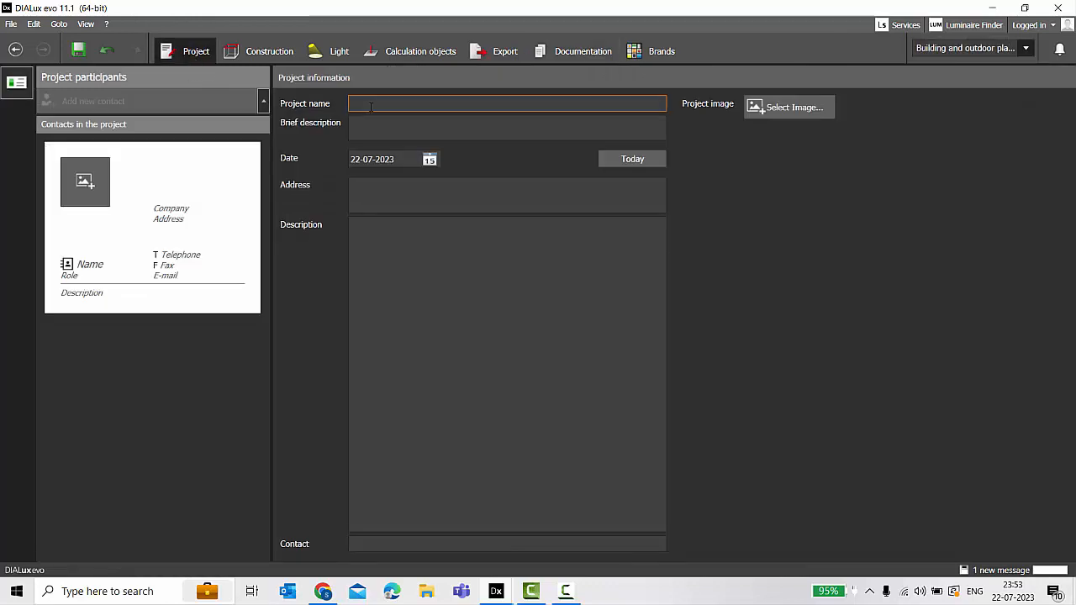
left_click(507, 127)
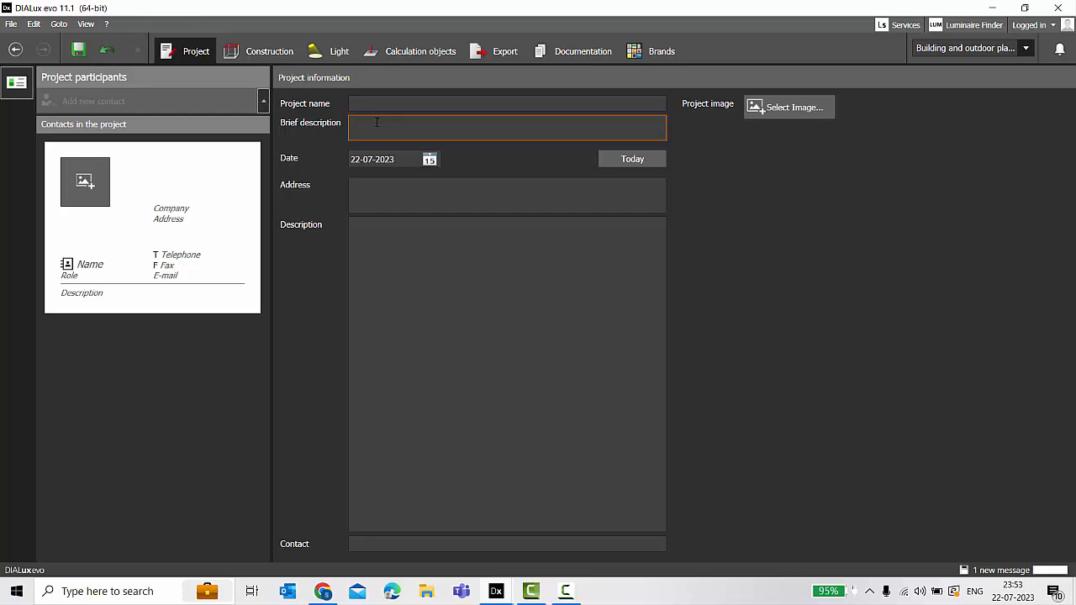
mouse_move(72, 186)
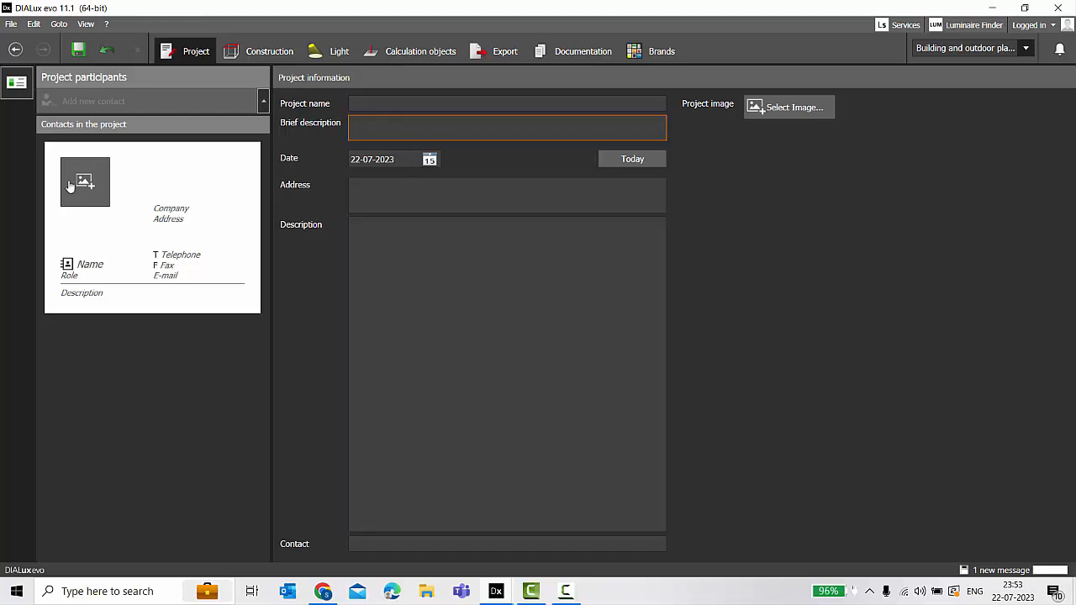
left_click(101, 264)
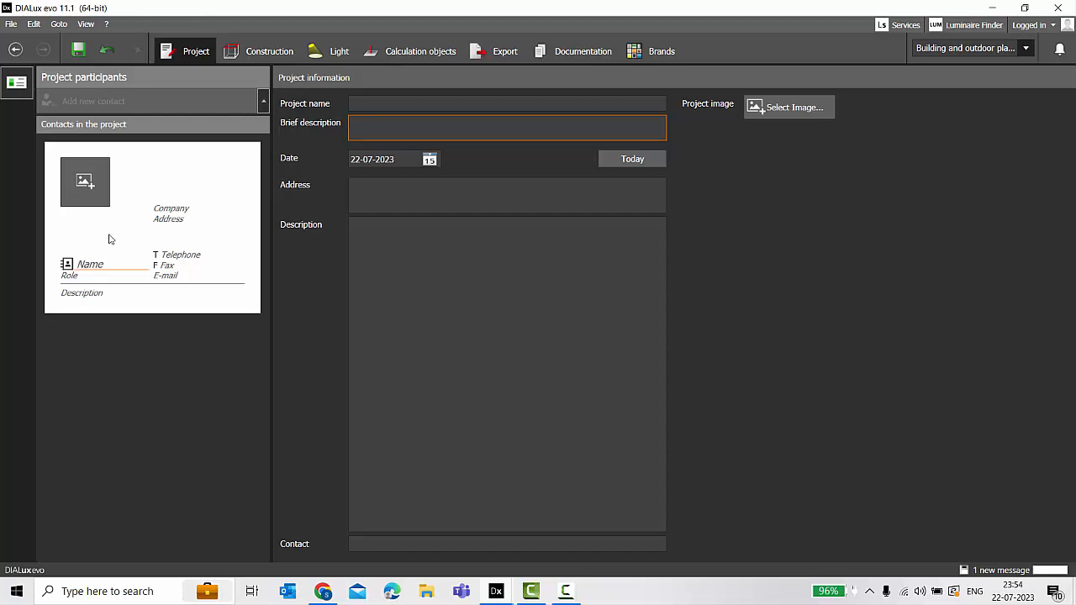
- Switch to the Construction workspace to see the Plans panel with Load plan
left_click(269, 52)
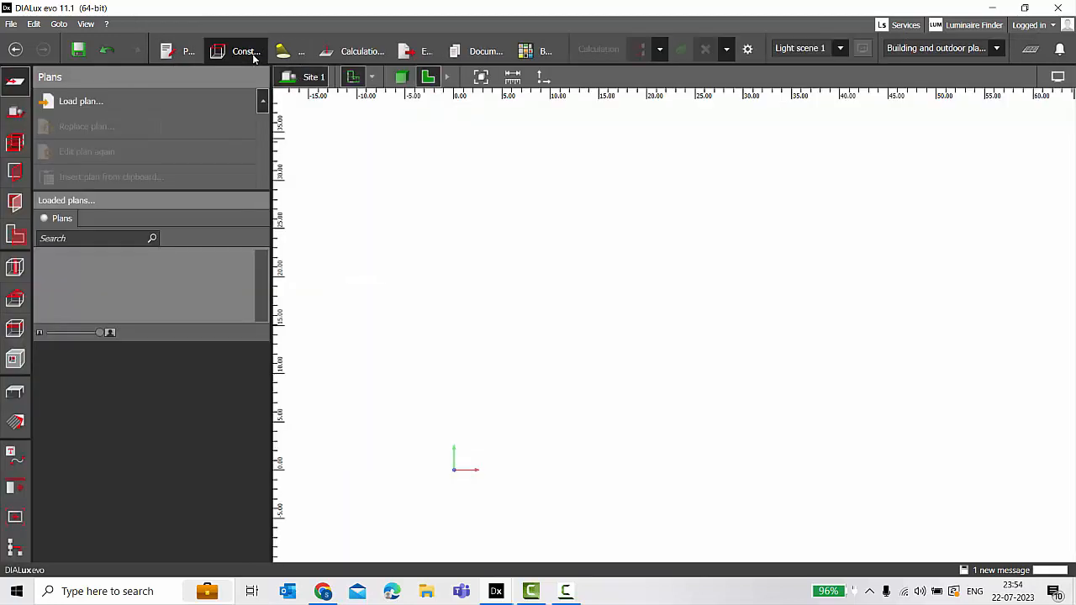
mouse_move(487, 210)
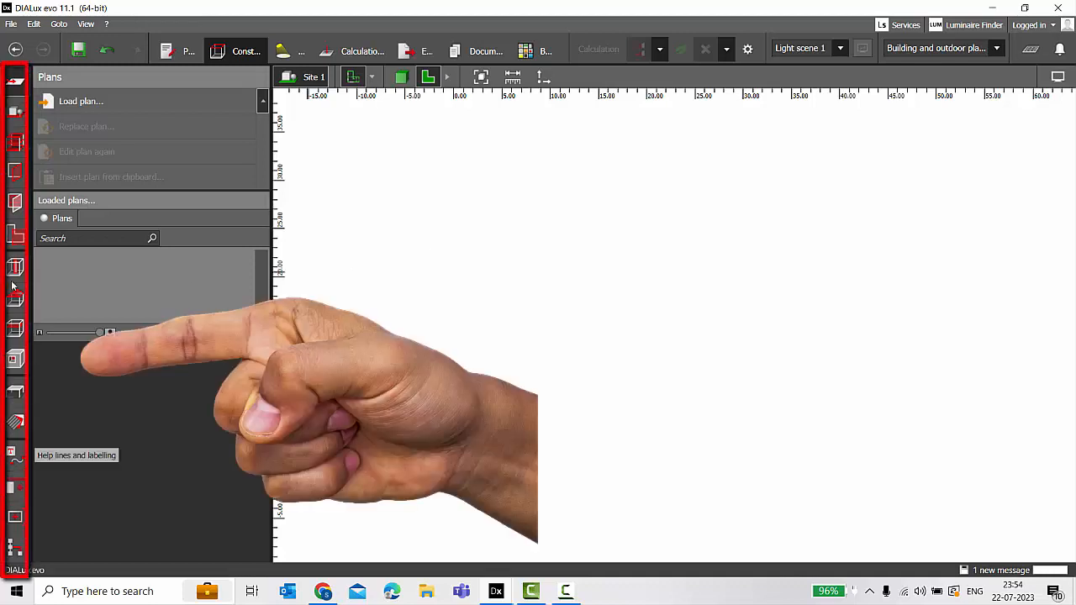
mouse_move(17, 478)
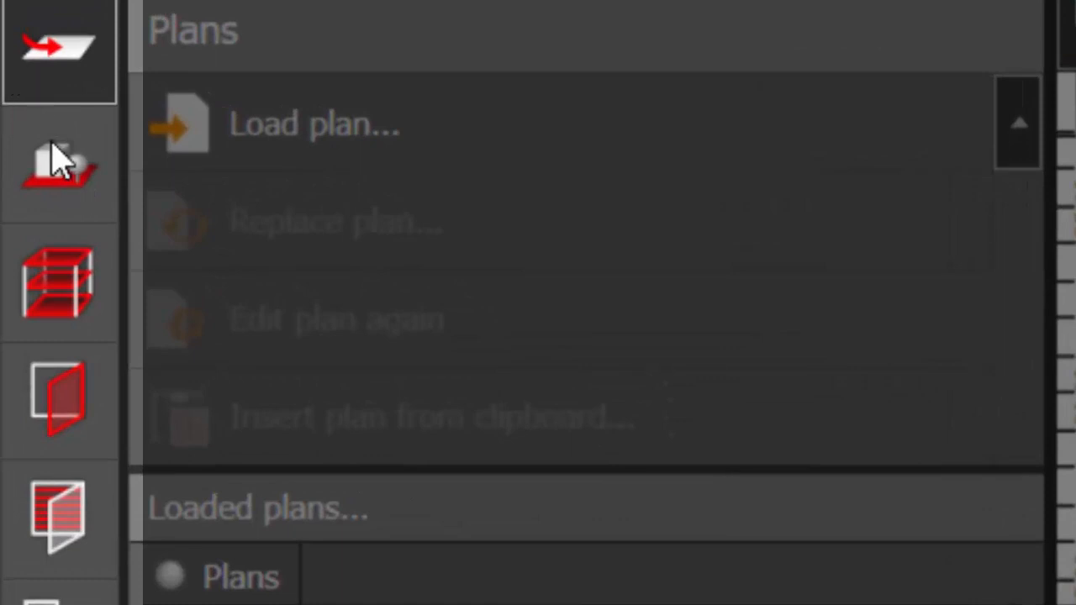
mouse_move(59, 399)
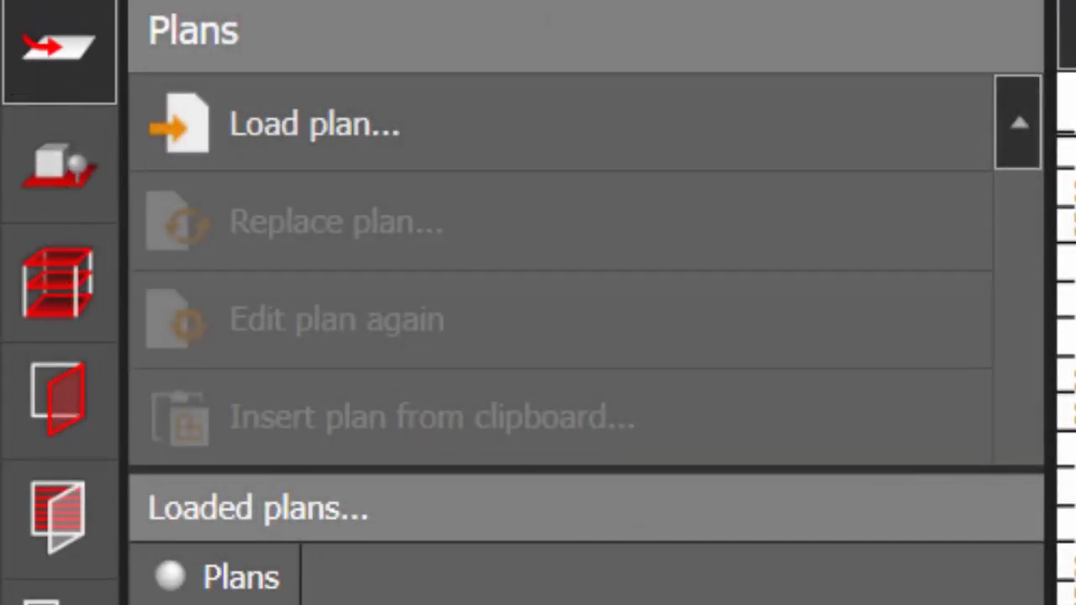
mouse_move(59, 281)
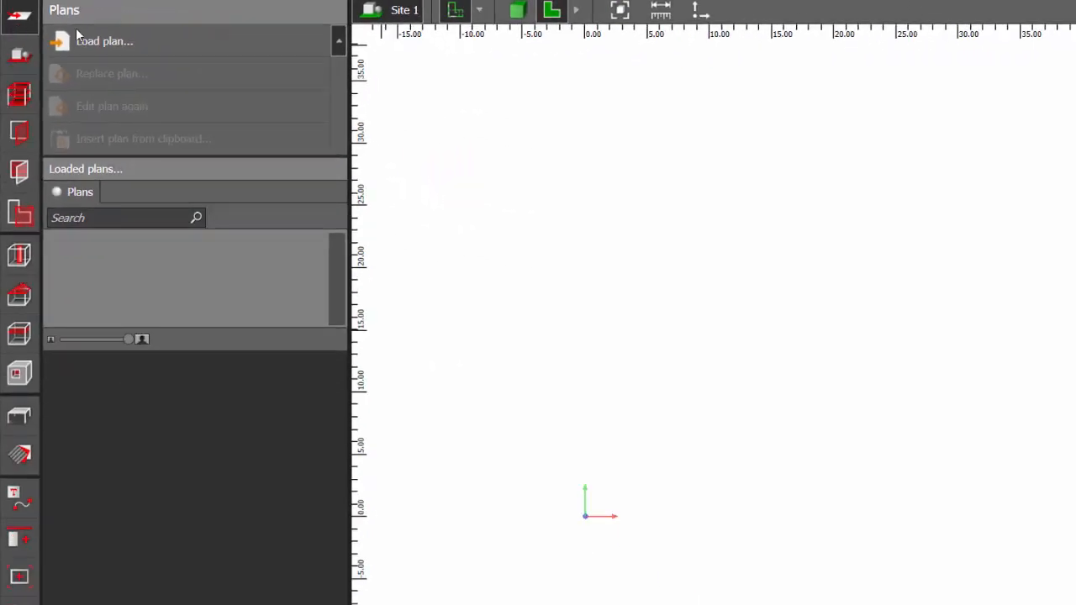
mouse_move(104, 40)
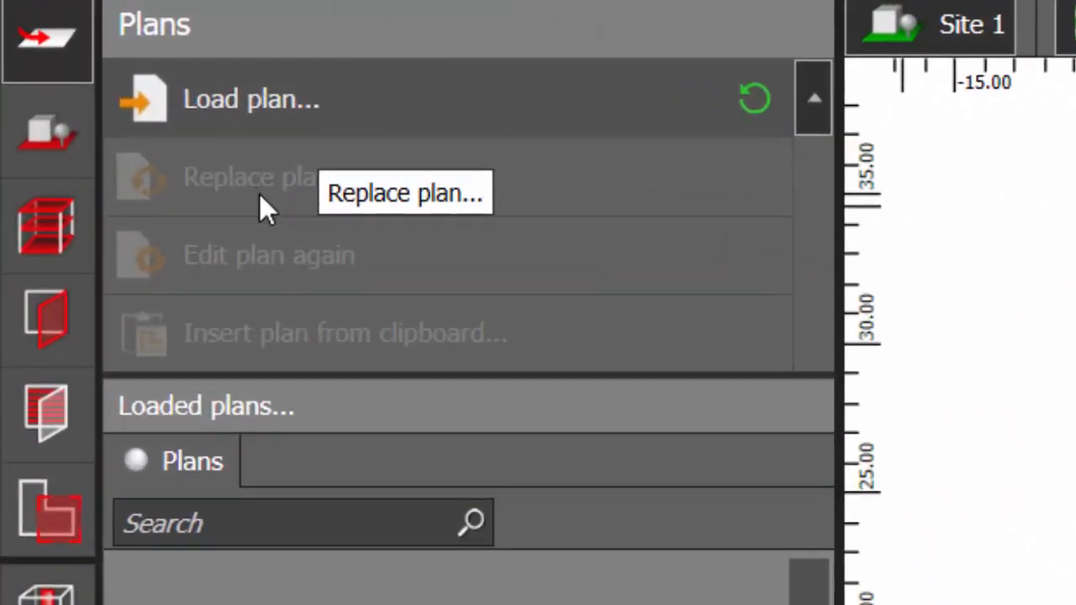
mouse_move(357, 349)
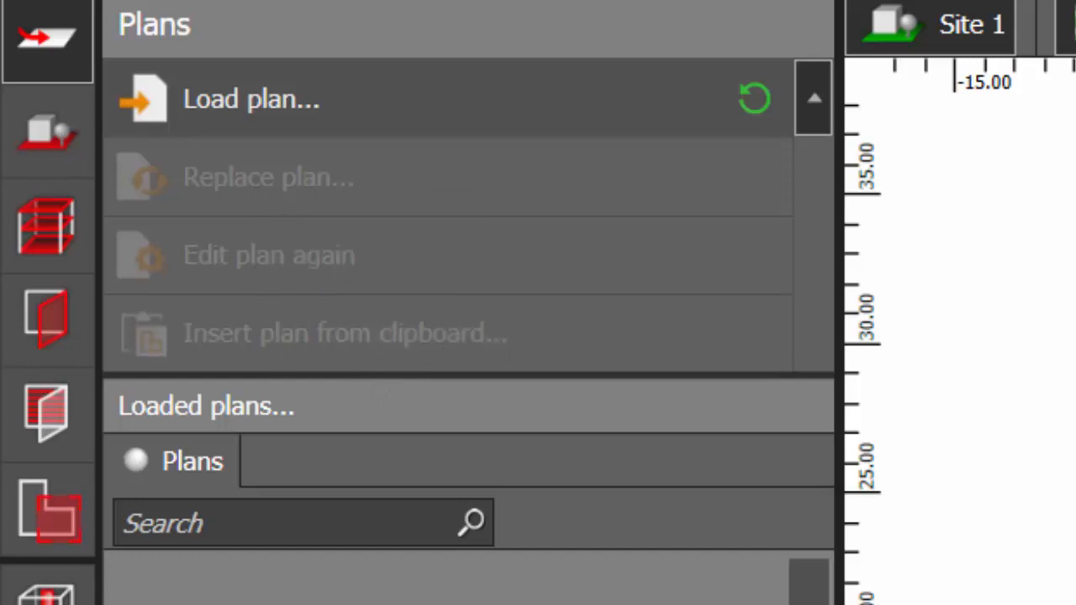
mouse_move(12, 88)
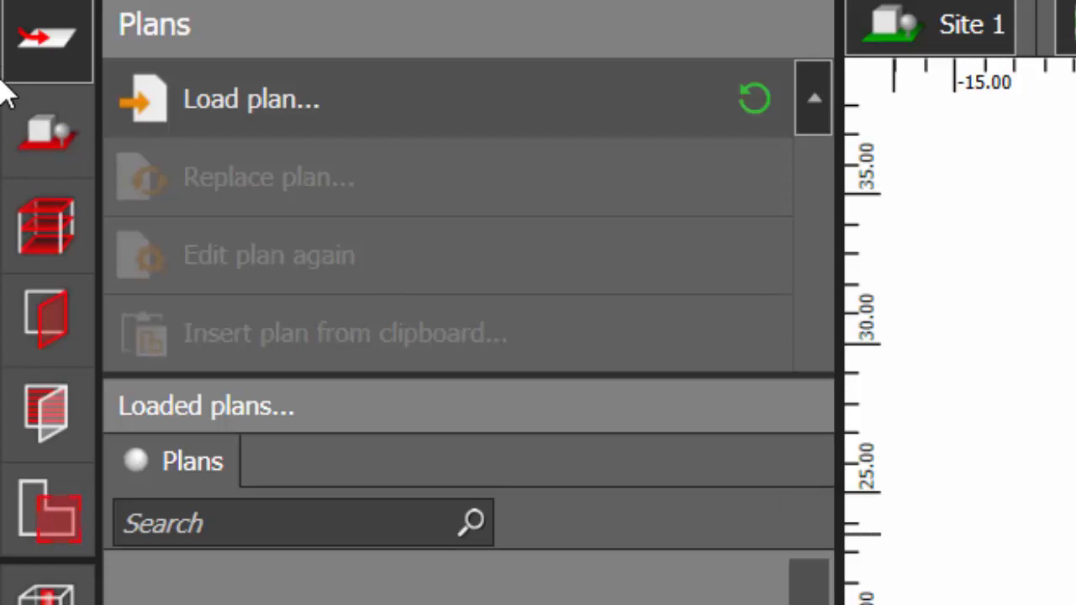
mouse_move(38, 38)
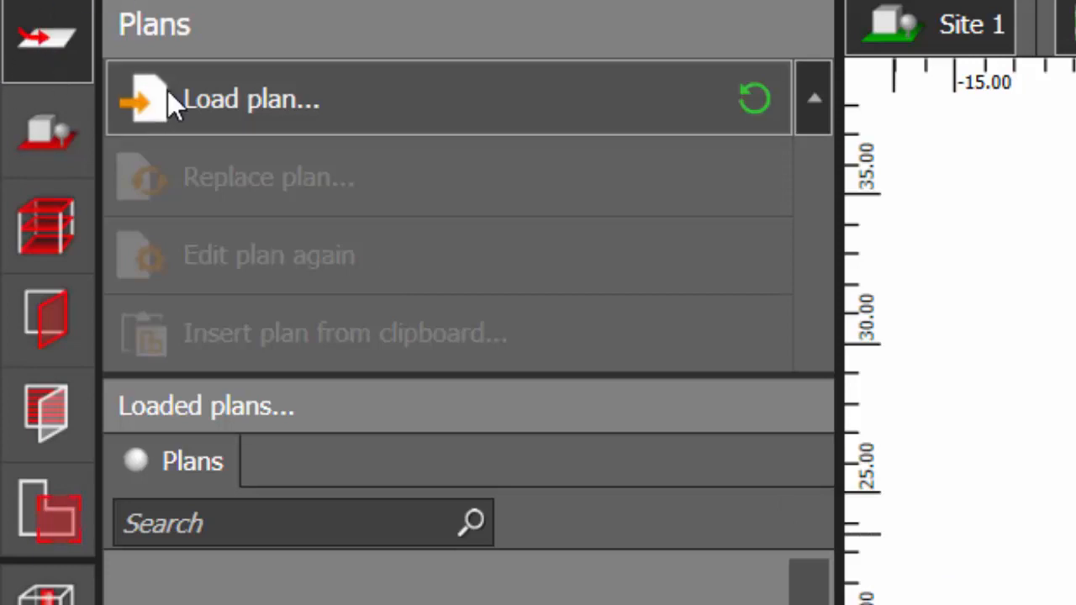
mouse_move(277, 231)
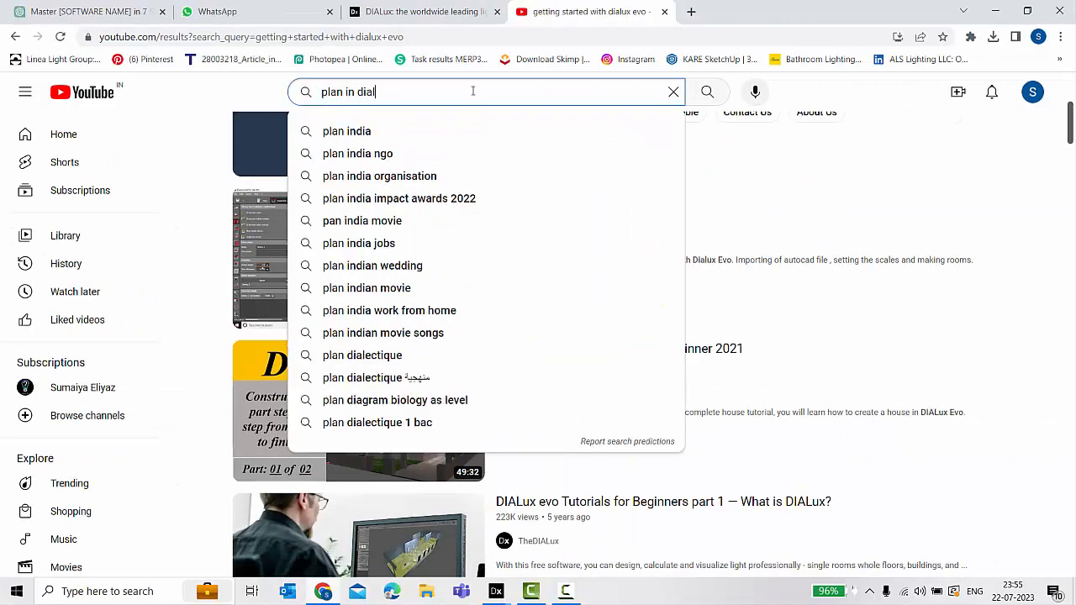
- Submit the YouTube search about loading plans in DIALux
key("Enter")
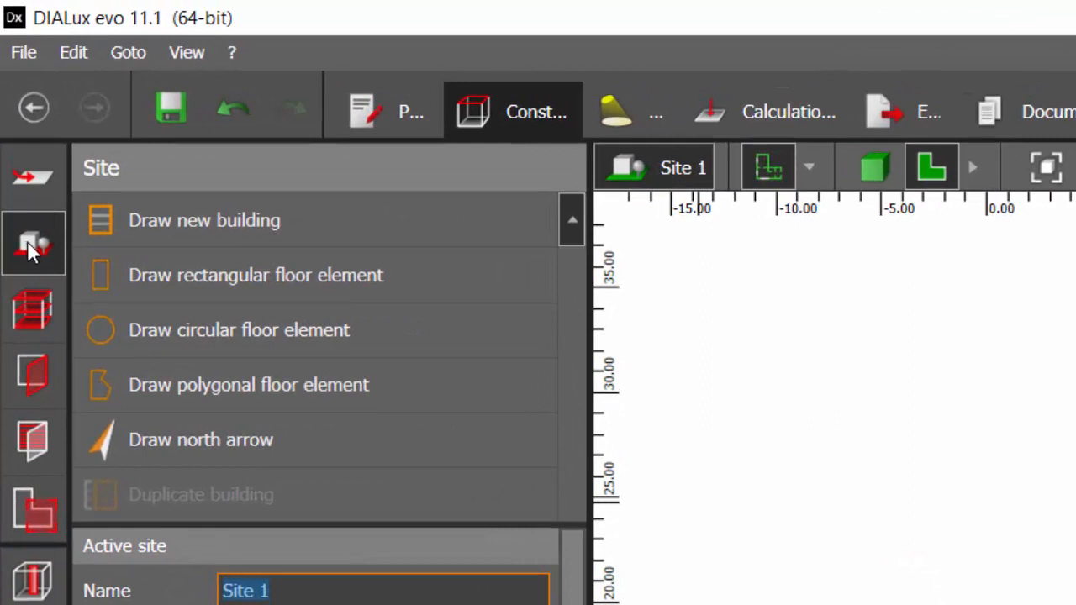
mouse_move(168, 220)
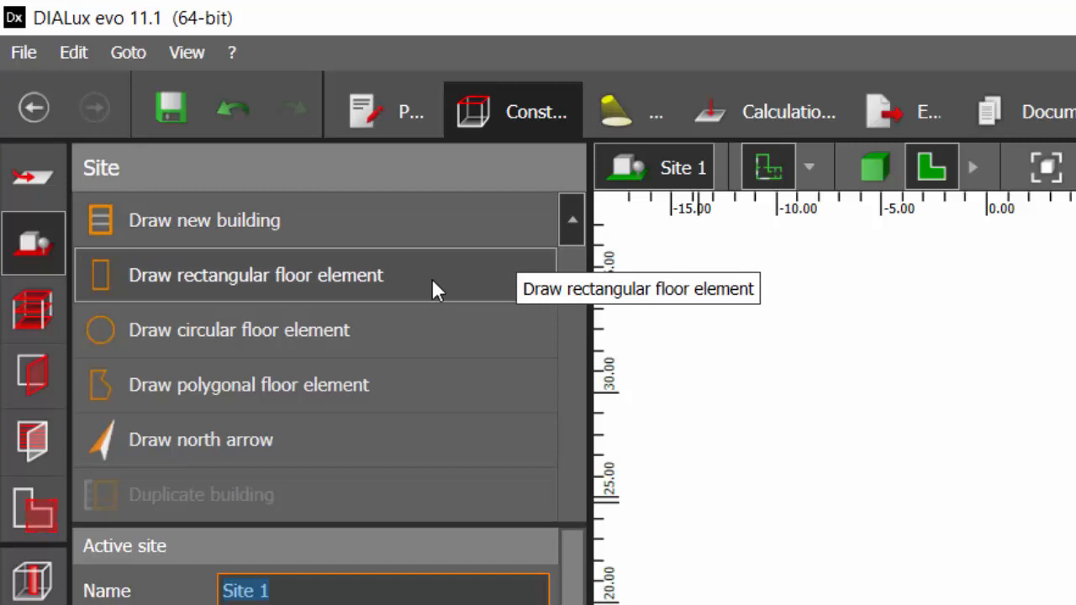
mouse_move(408, 330)
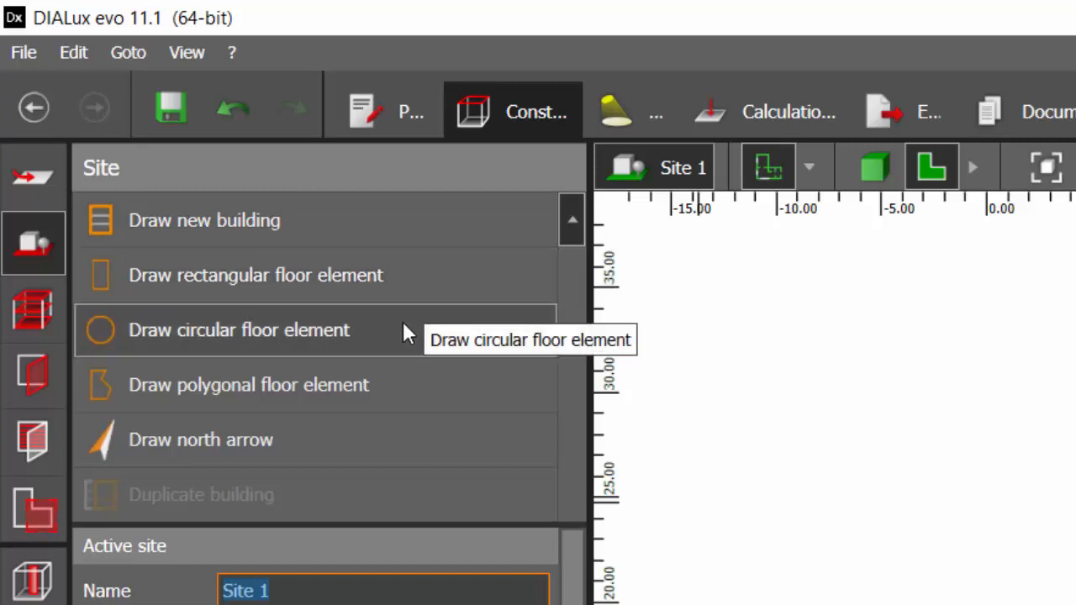
mouse_move(408, 389)
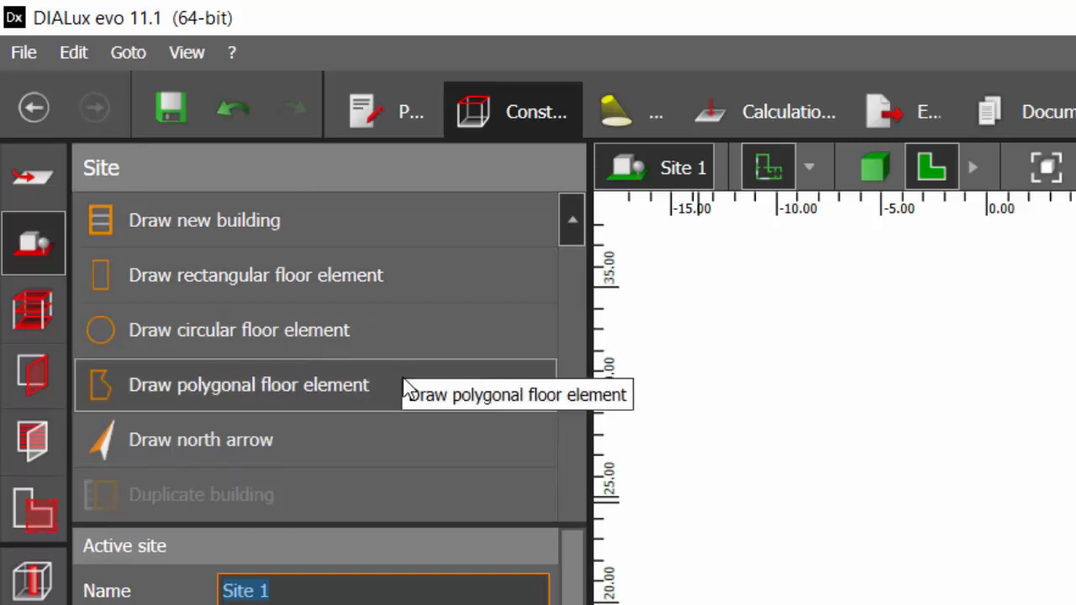
mouse_move(350, 446)
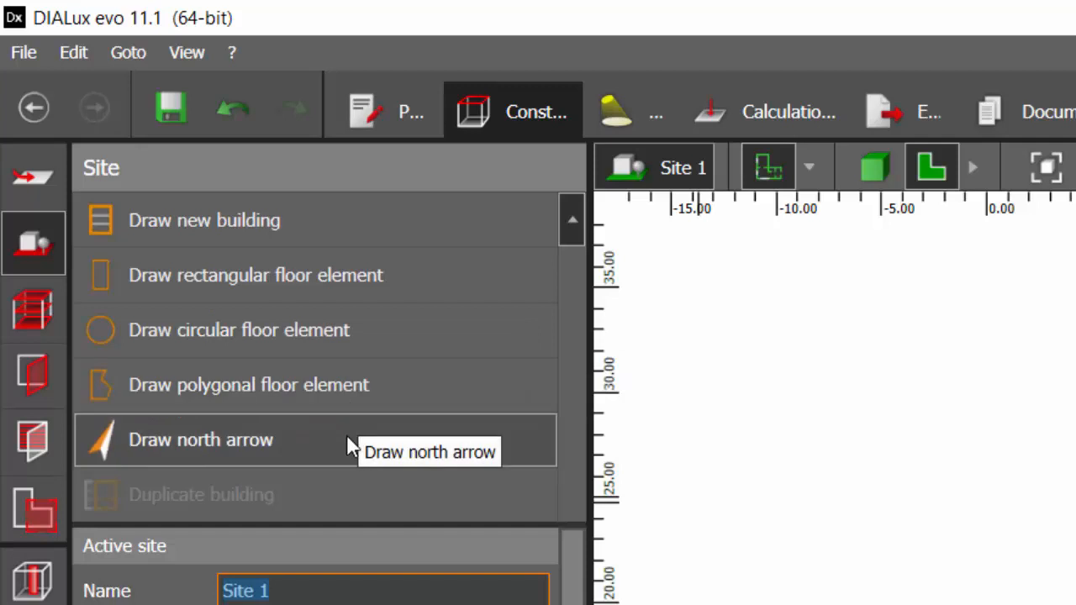
mouse_move(328, 232)
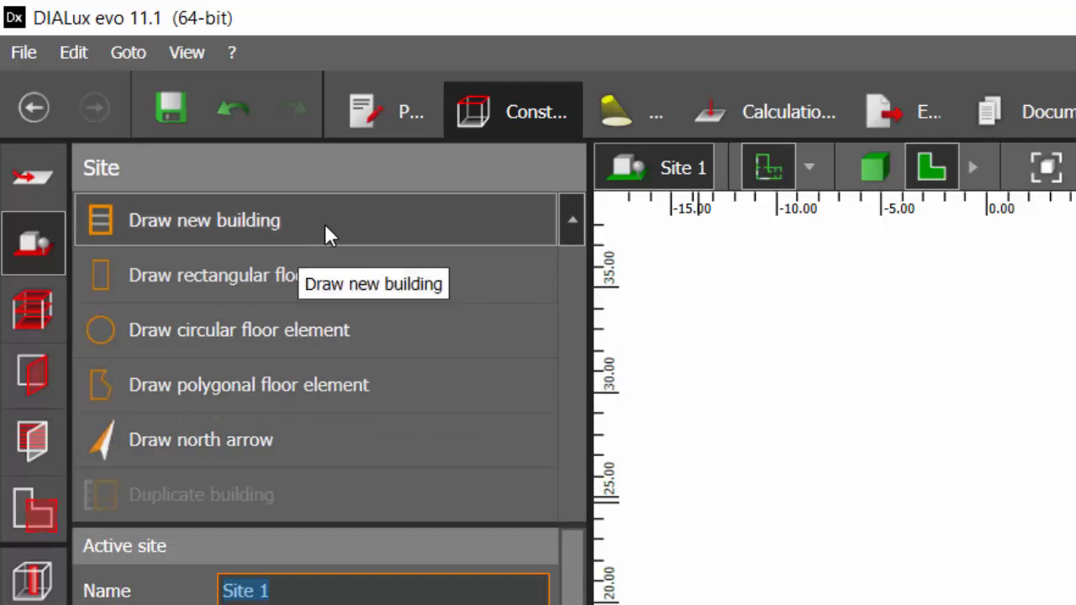
mouse_move(340, 412)
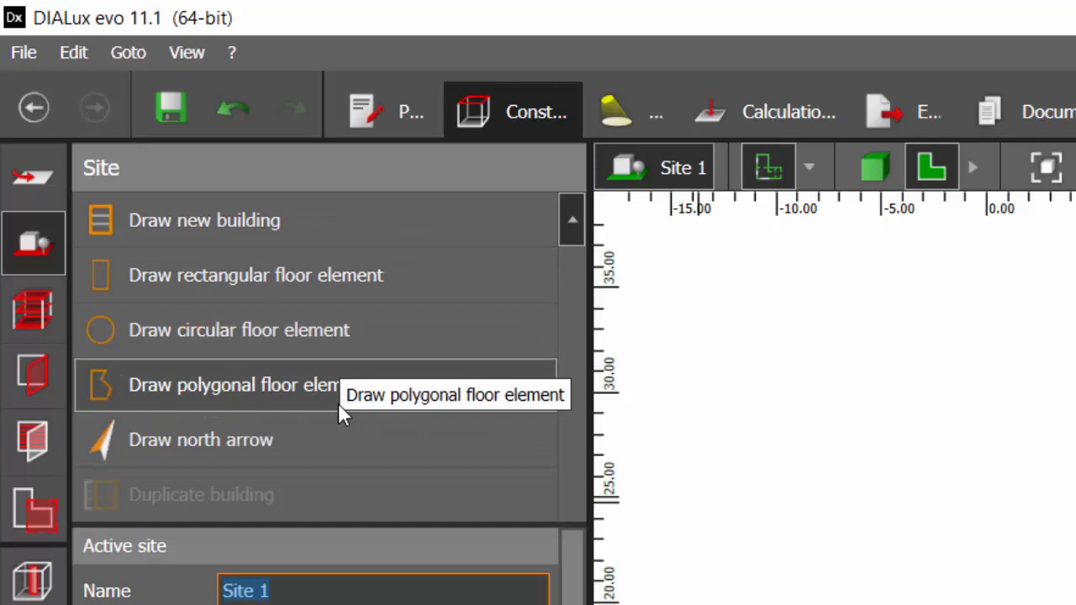
mouse_move(326, 471)
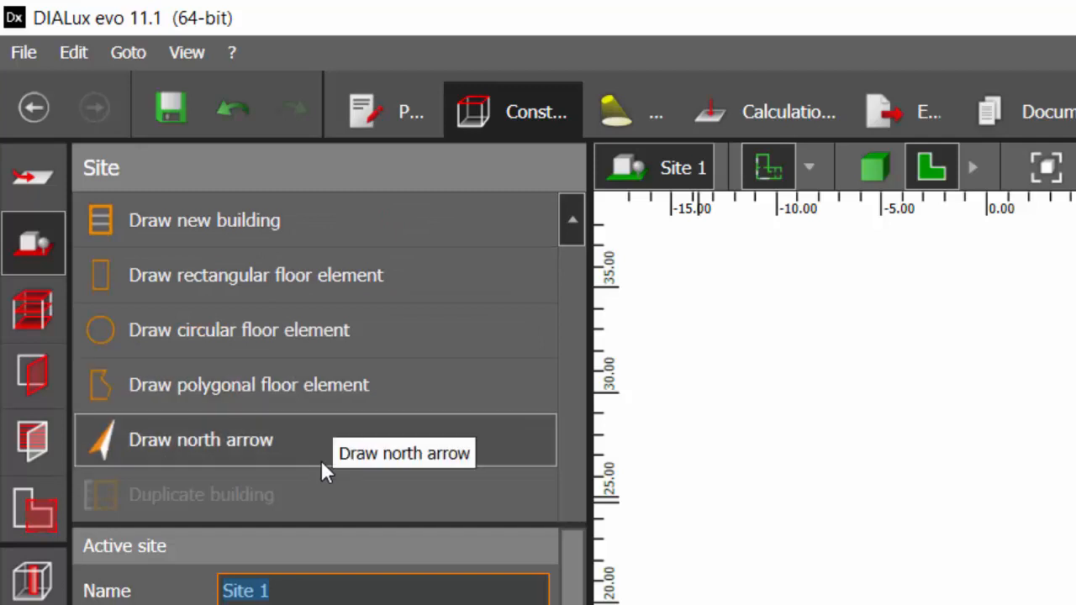
mouse_move(126, 220)
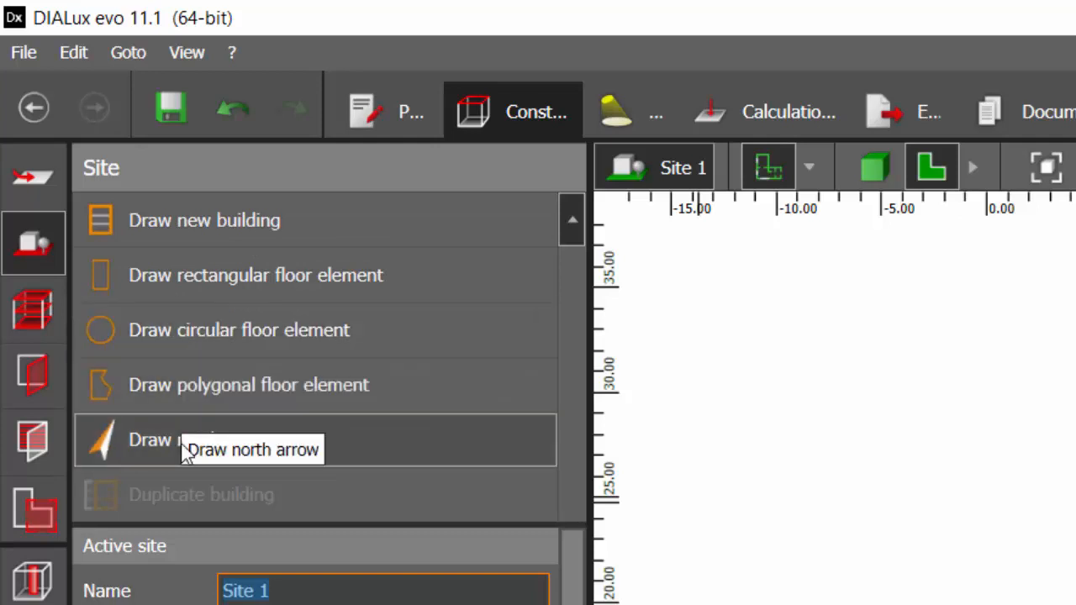
mouse_move(202, 282)
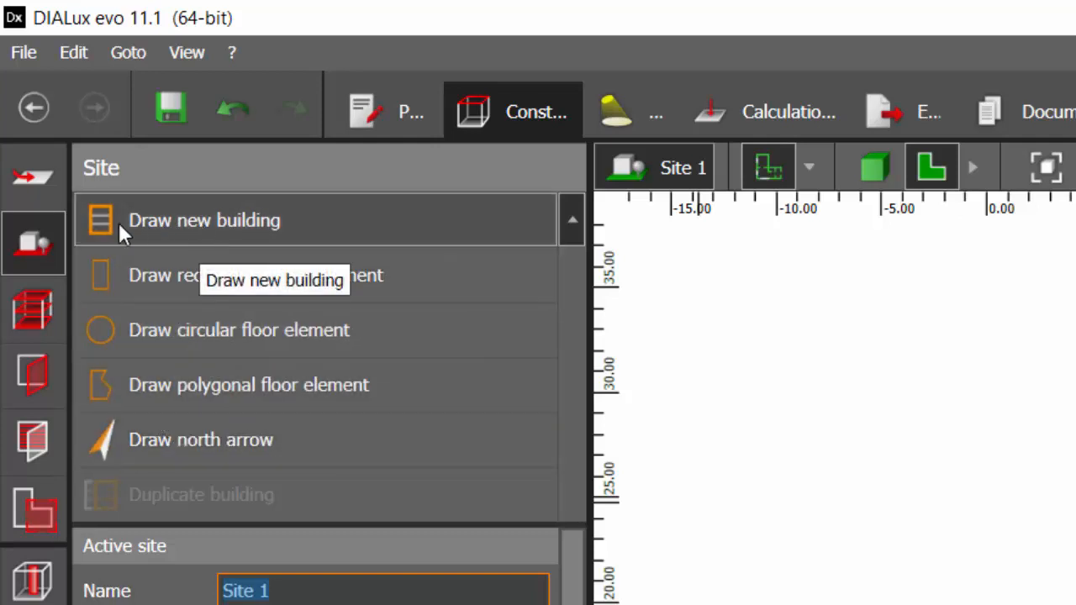
- Switch the left toolbar from Site tools to the Plans loading options
left_click(34, 176)
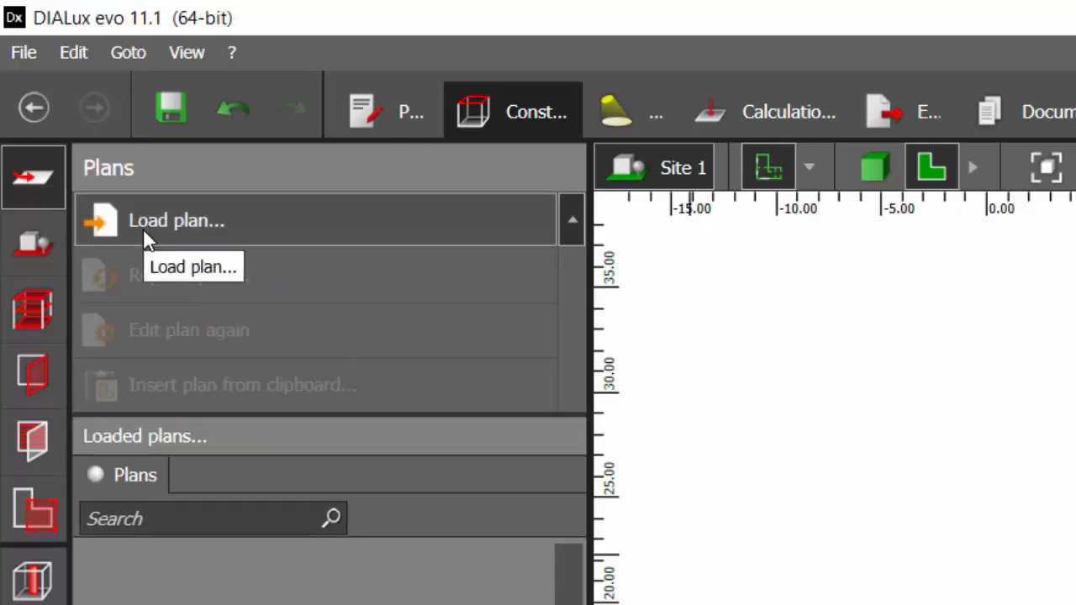
- Return to the Site panel with building, floor element and north arrow tools
left_click(33, 243)
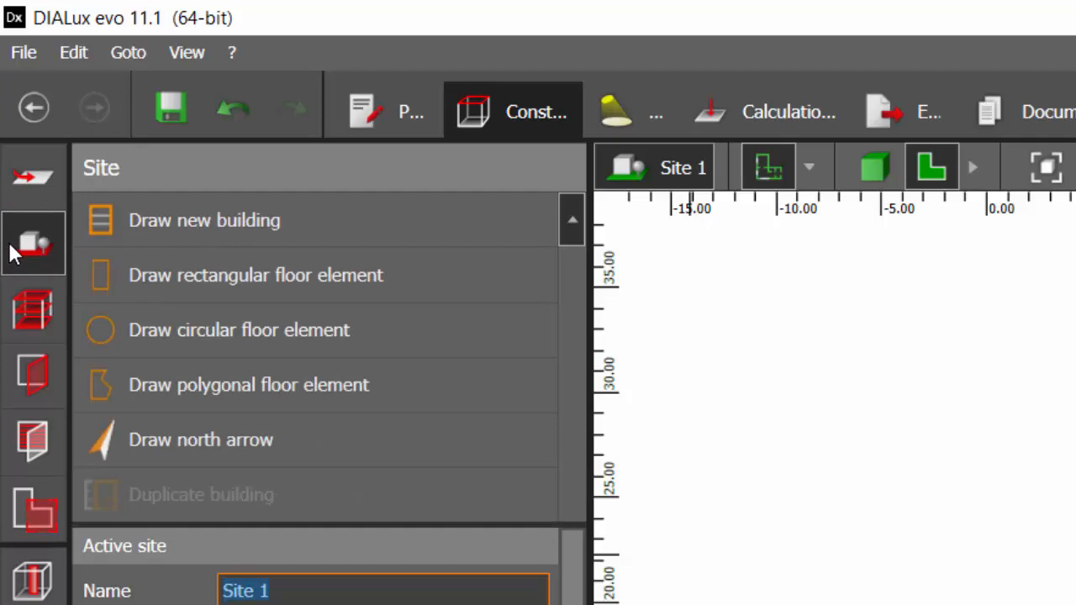
mouse_move(116, 179)
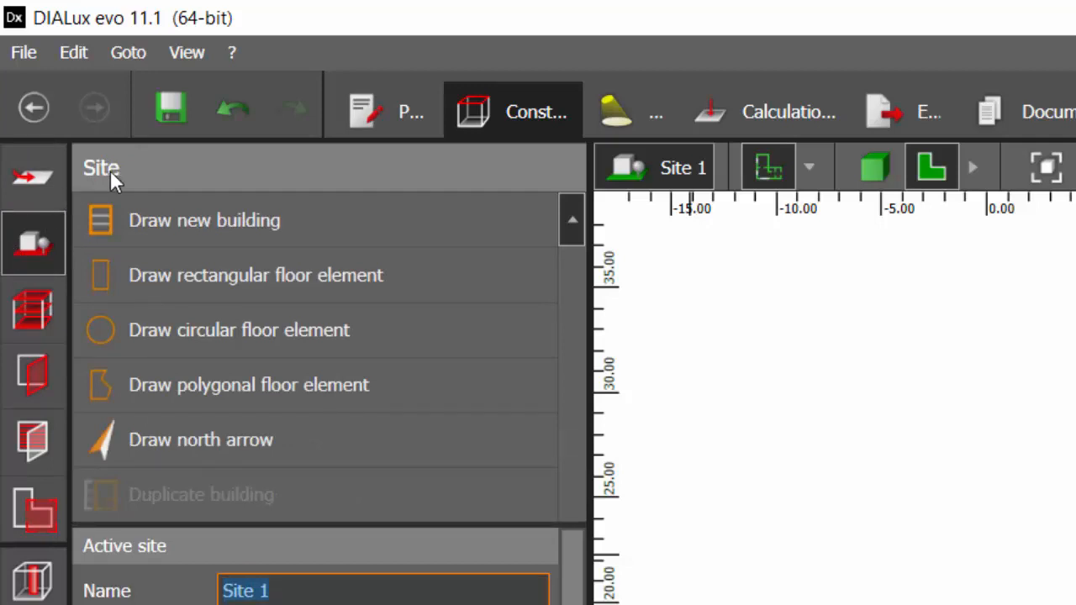
mouse_move(148, 227)
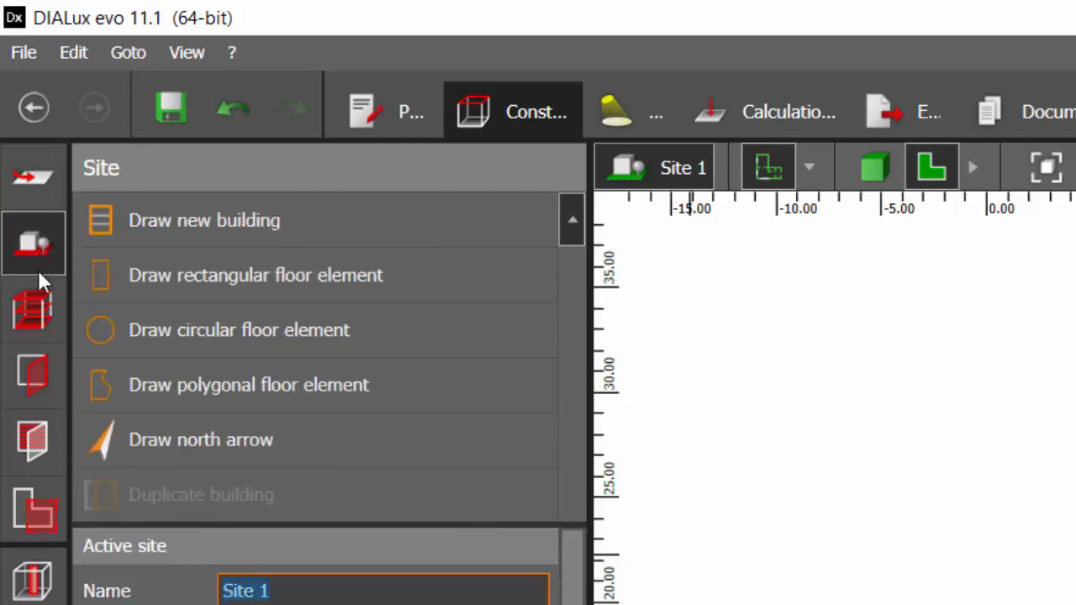
mouse_move(34, 309)
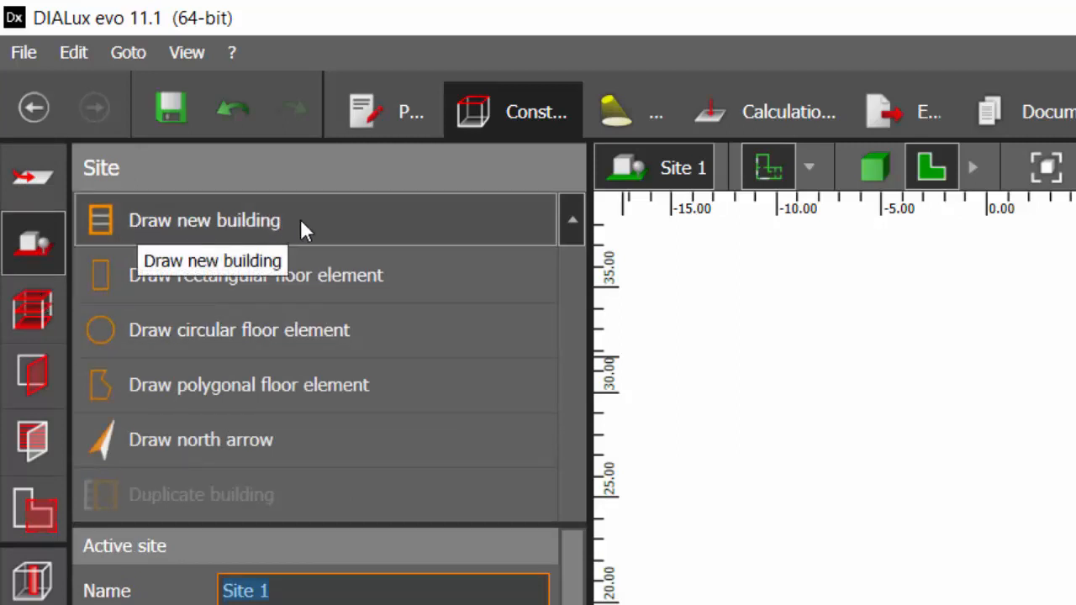
mouse_move(147, 236)
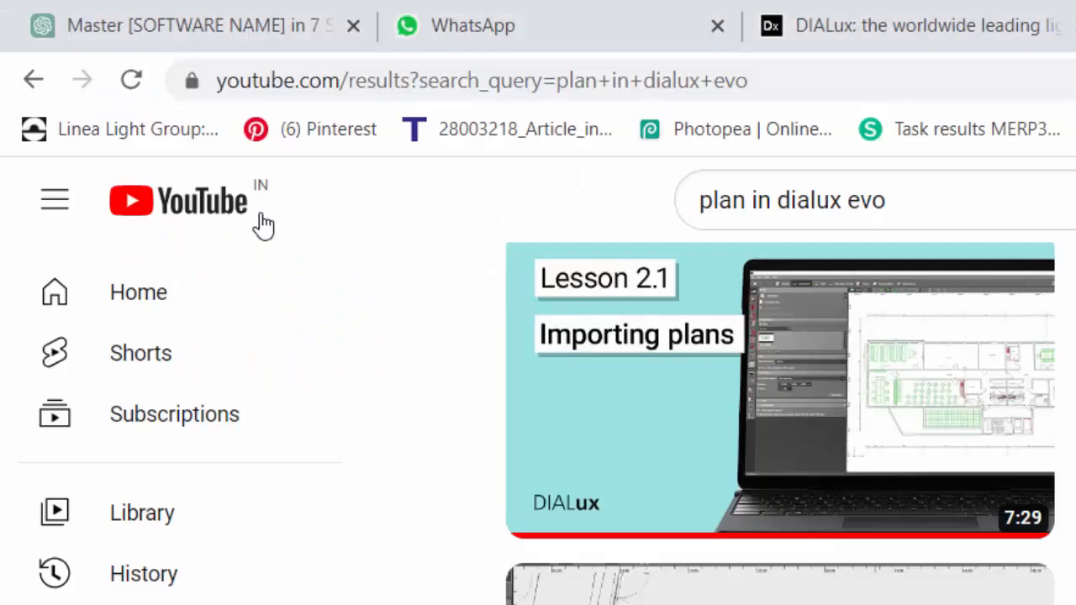
- Search YouTube for 'draw new building in dialux evo' and scroll through the results
left_click(790, 200)
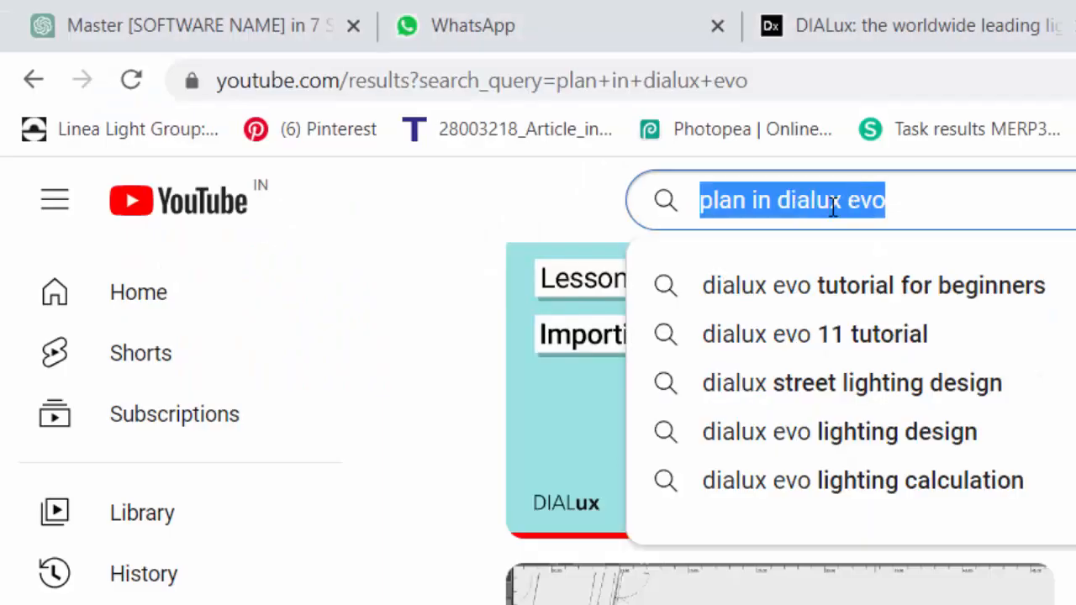
type("draw new building")
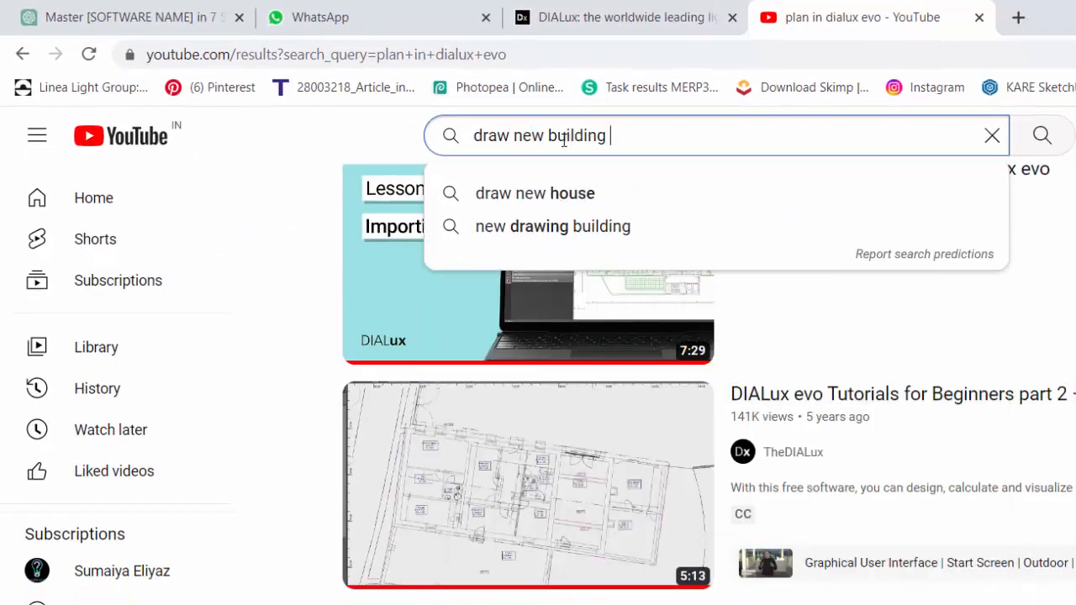
type("in dialux evo")
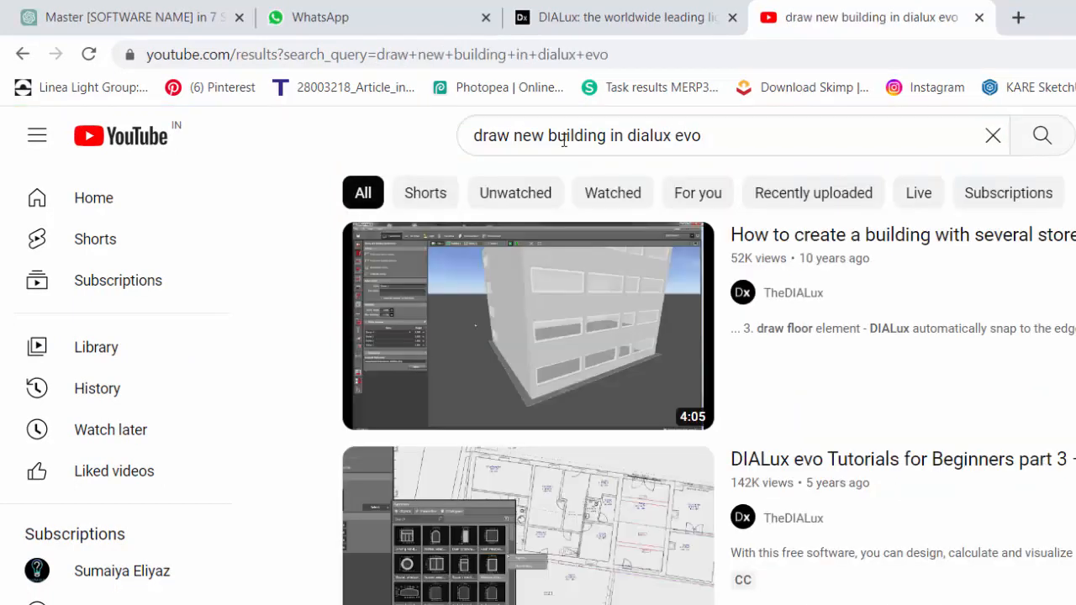
scroll("down", 3)
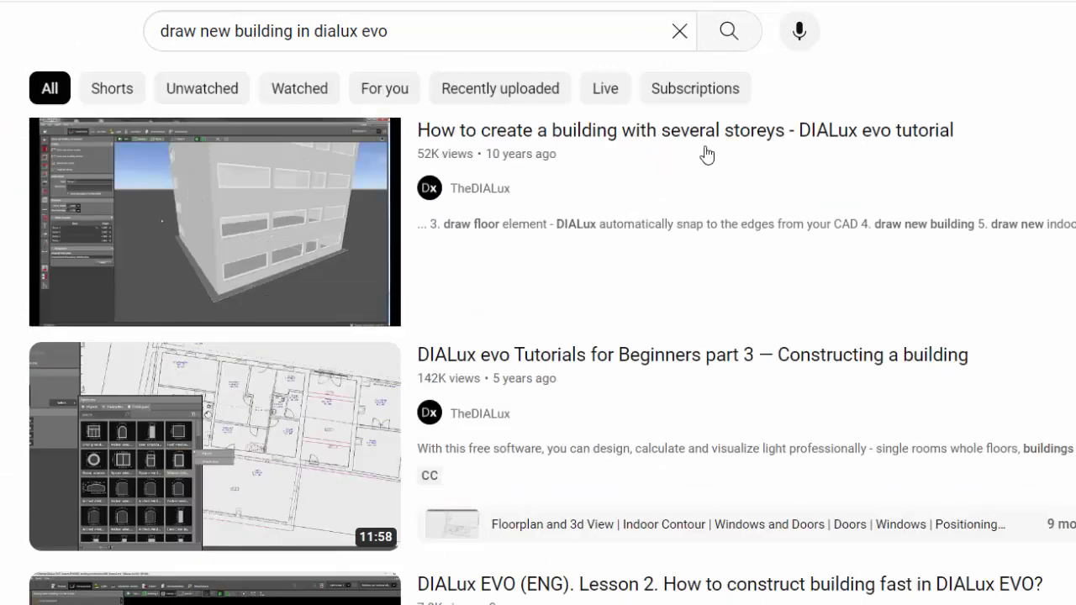
scroll("down", 3)
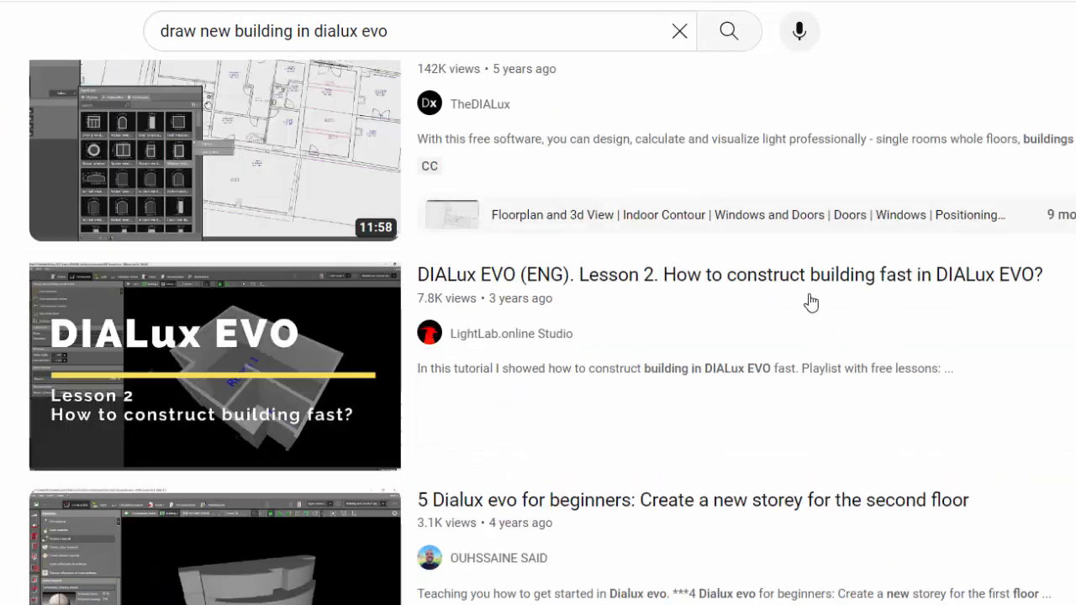
scroll("down", 3)
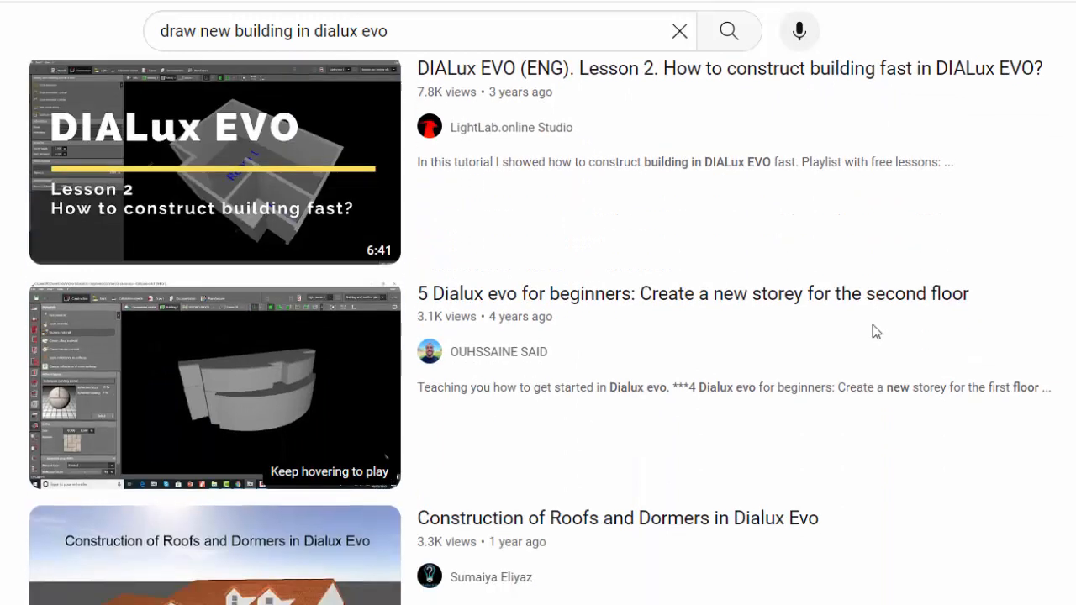
scroll("down", 3)
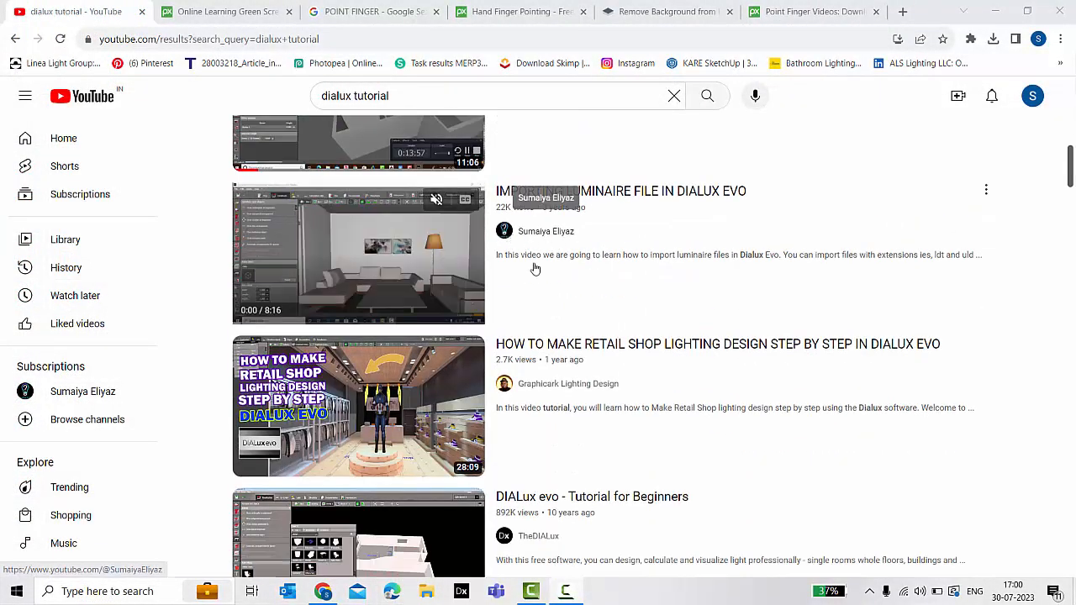
scroll("down", 3)
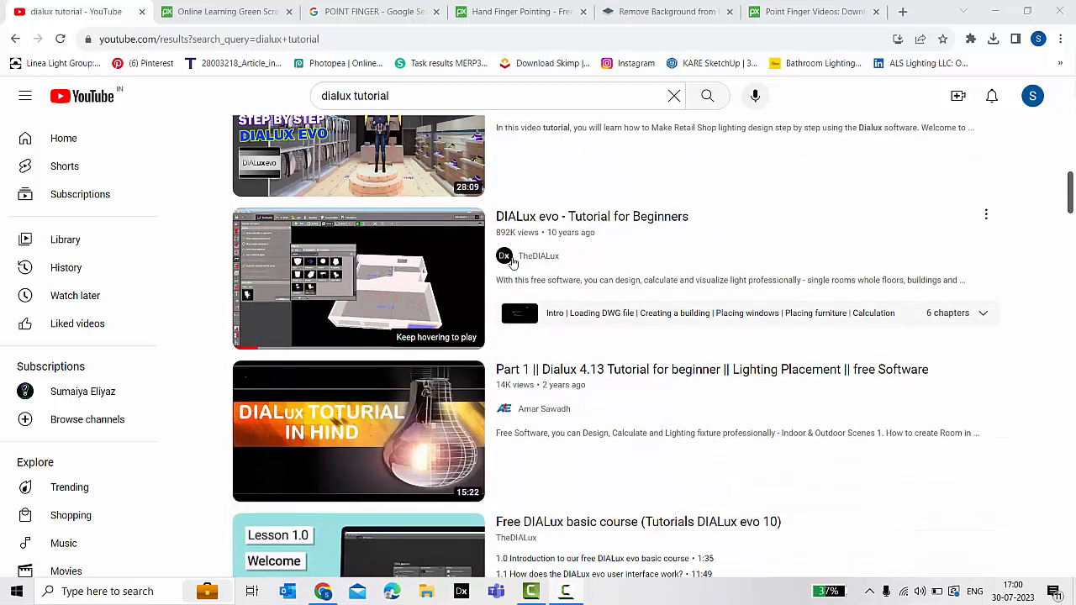
scroll("down", 3)
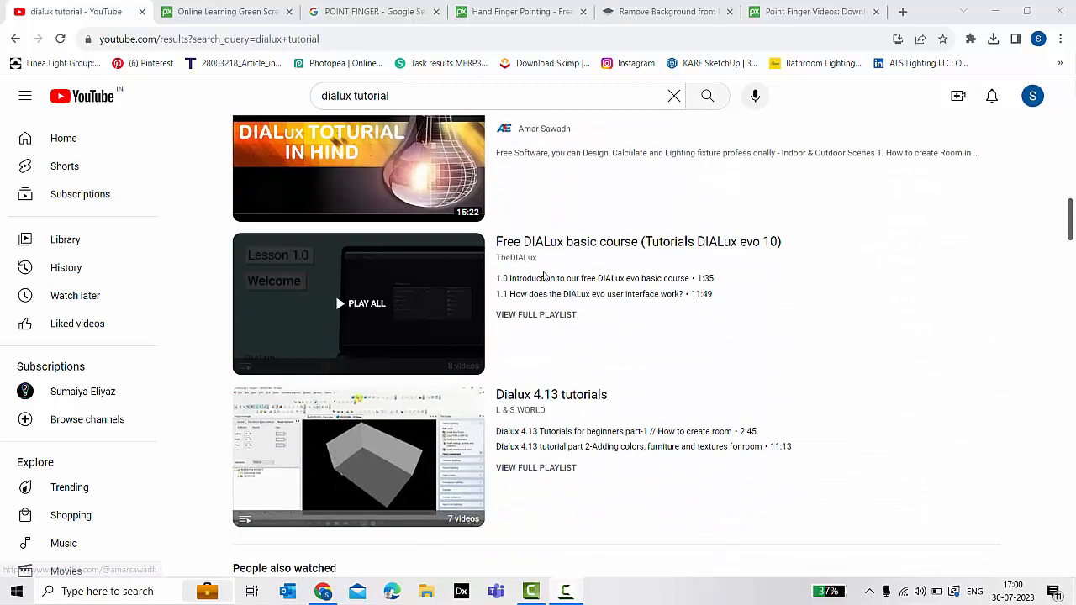
scroll("down", 3)
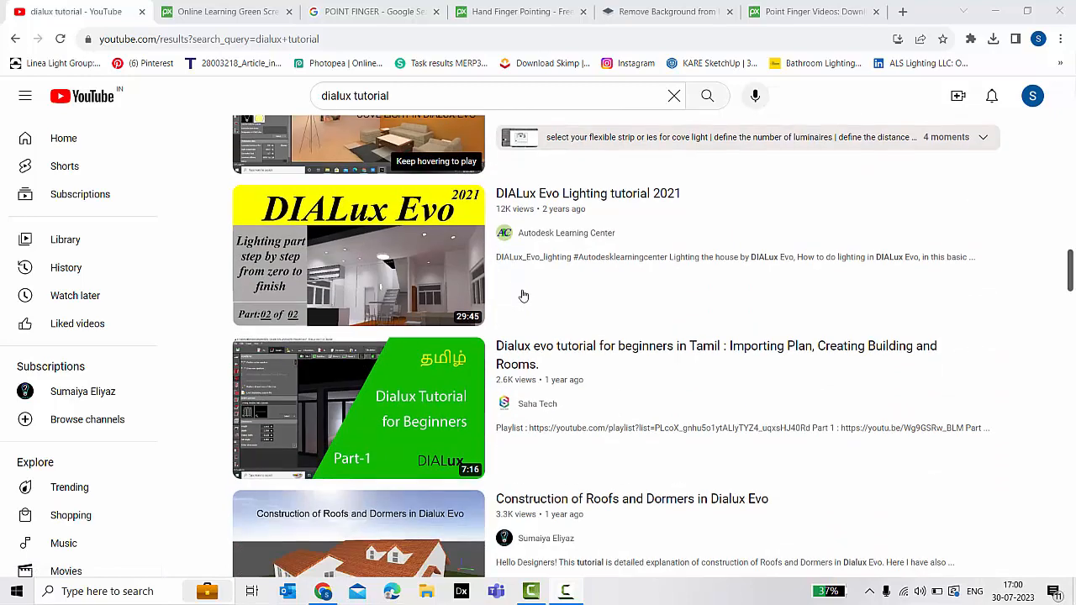
scroll("down", 3)
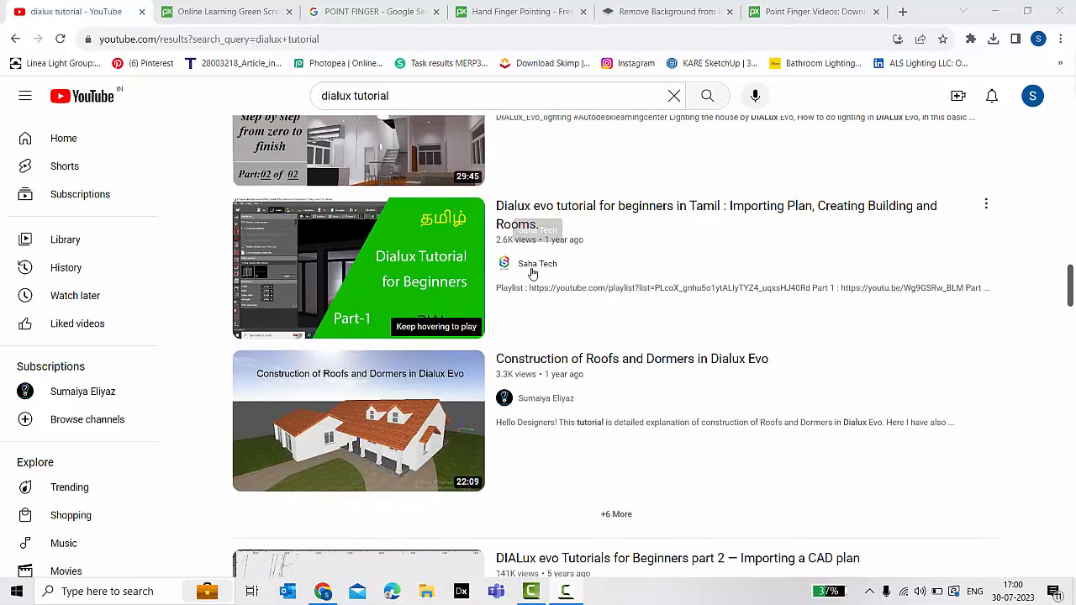
scroll("down", 3)
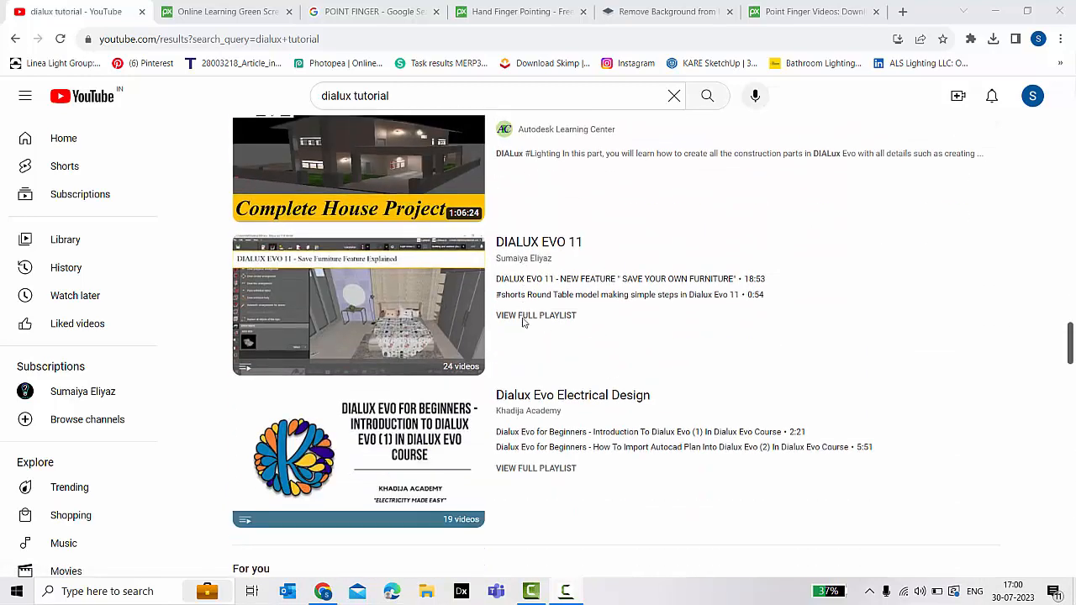
scroll("down", 3)
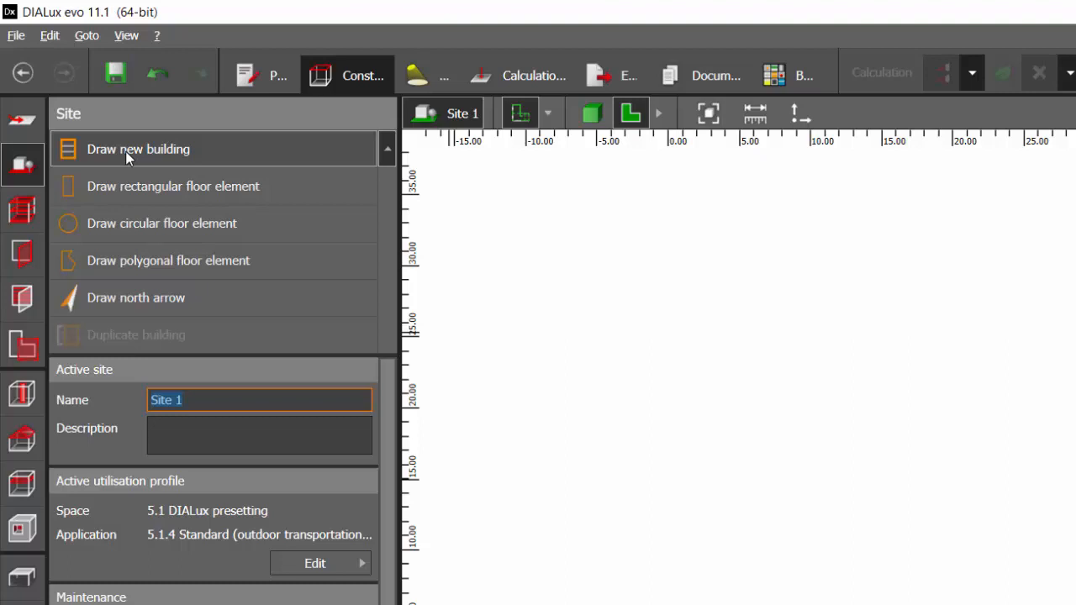
mouse_move(120, 125)
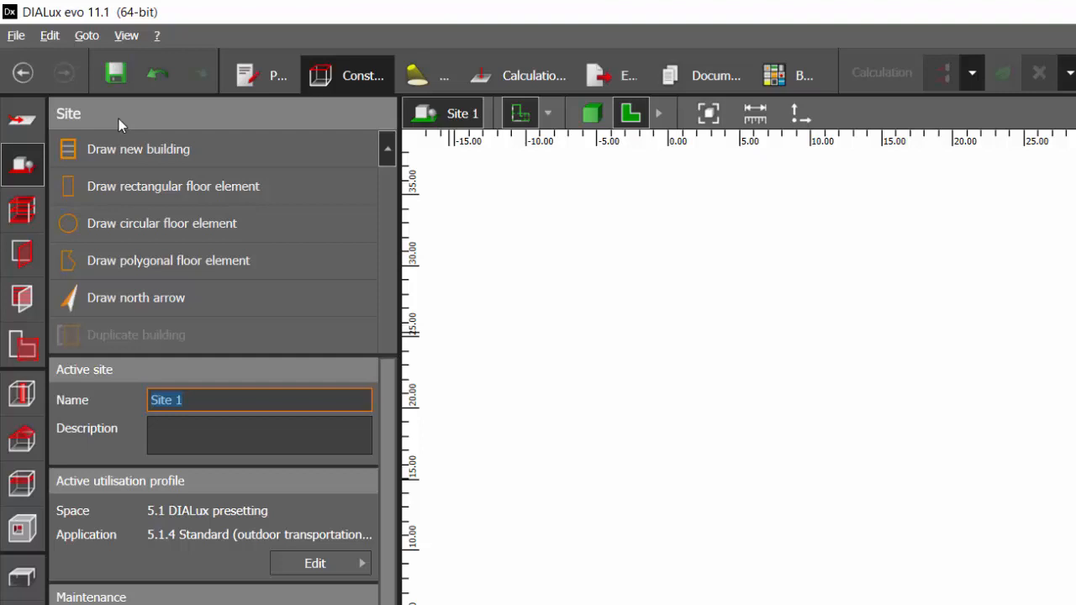
mouse_move(22, 210)
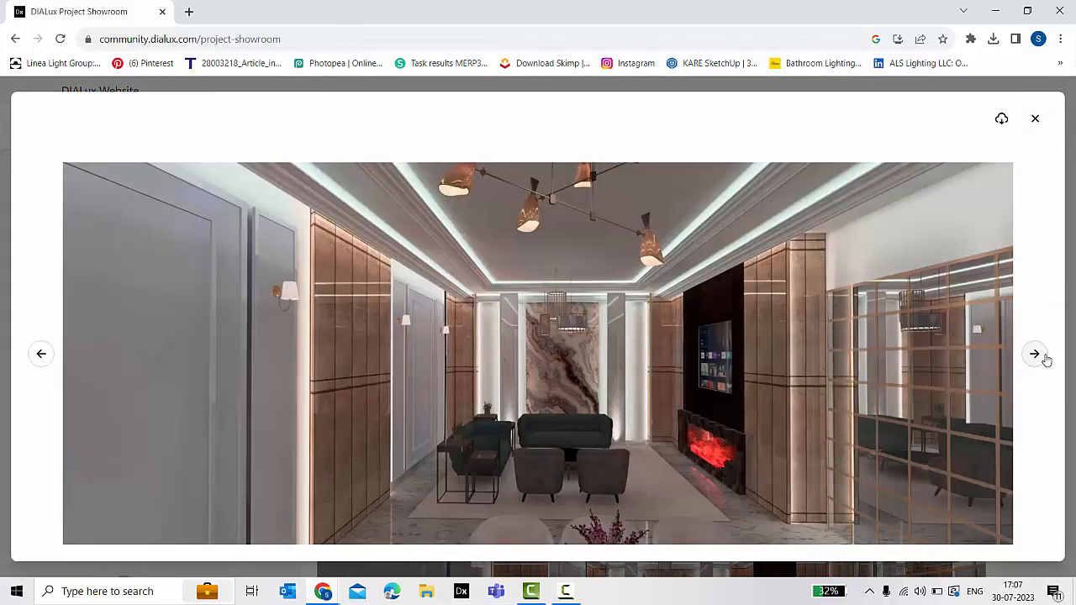
- Advance to the next showroom render, then close the lightbox and scroll the posts
left_click(1035, 354)
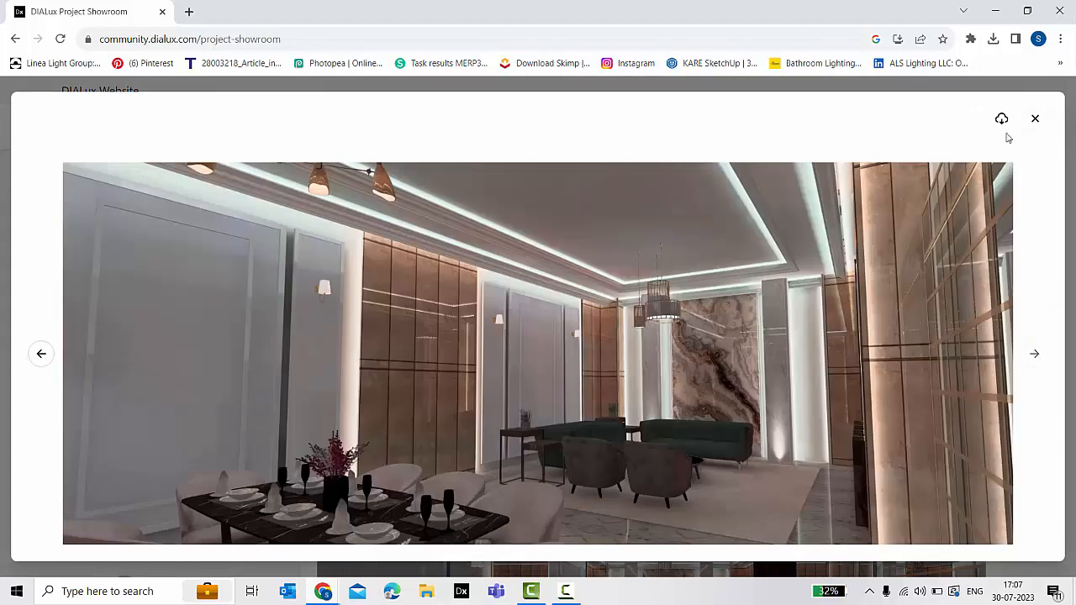
left_click(1035, 118)
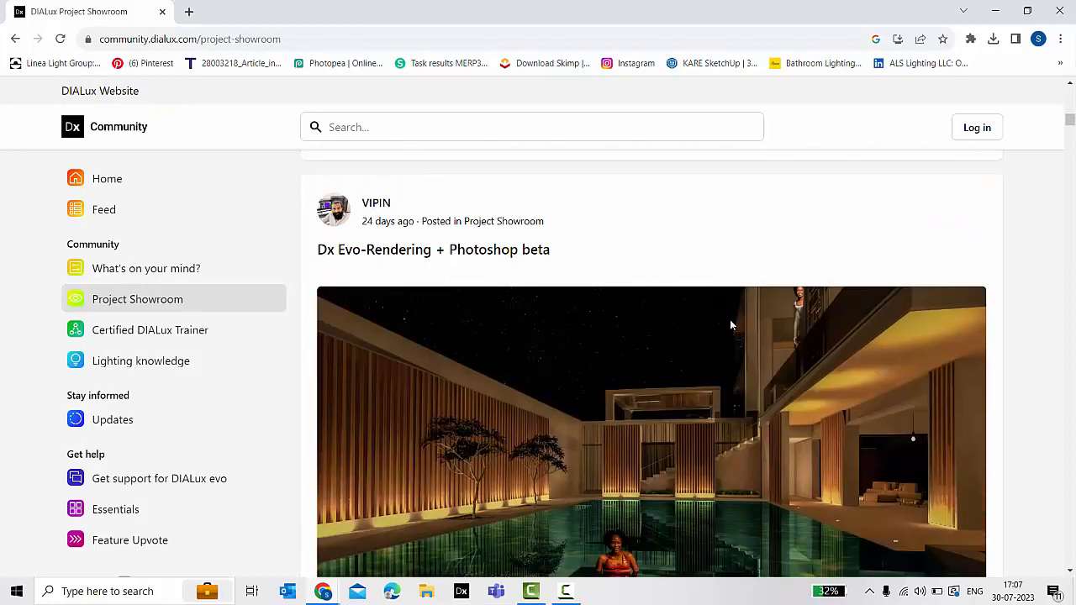
scroll("down", 3)
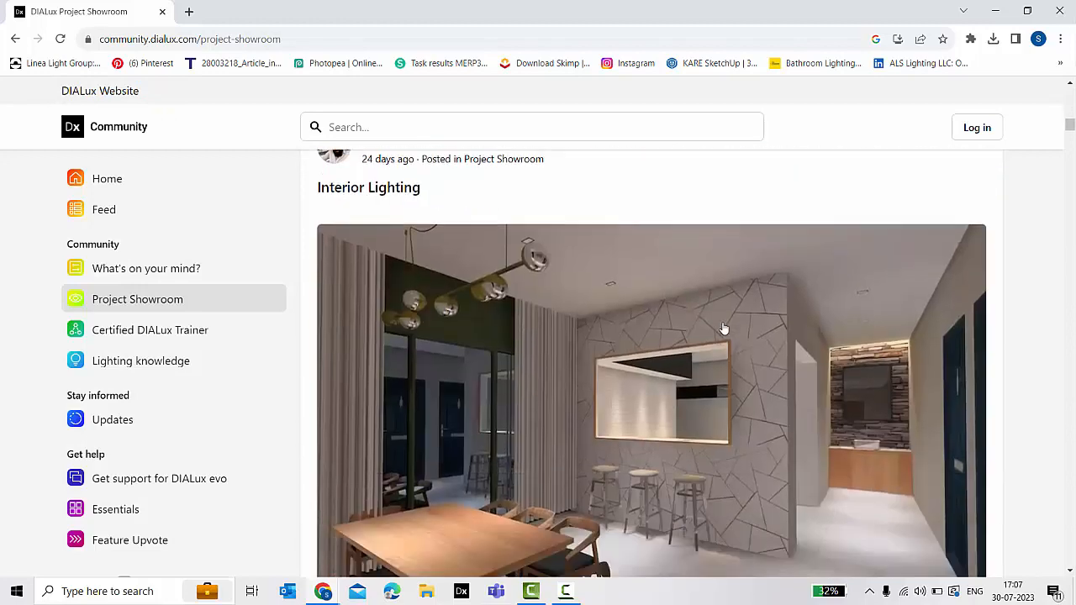
- Enlarge the Interior Lighting render and step through three more project images
left_click(723, 328)
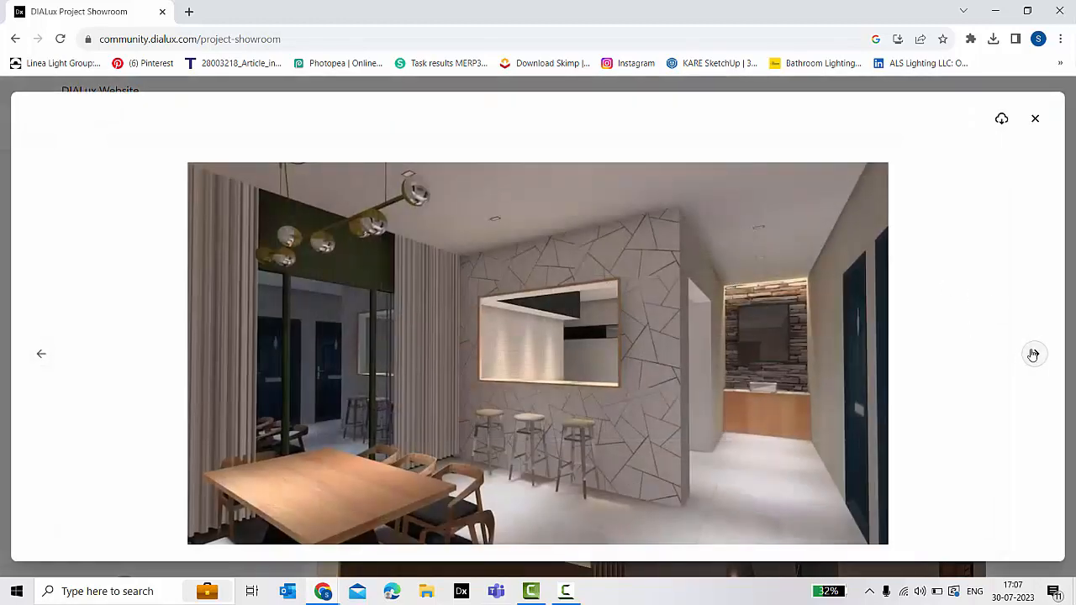
left_click(1034, 353)
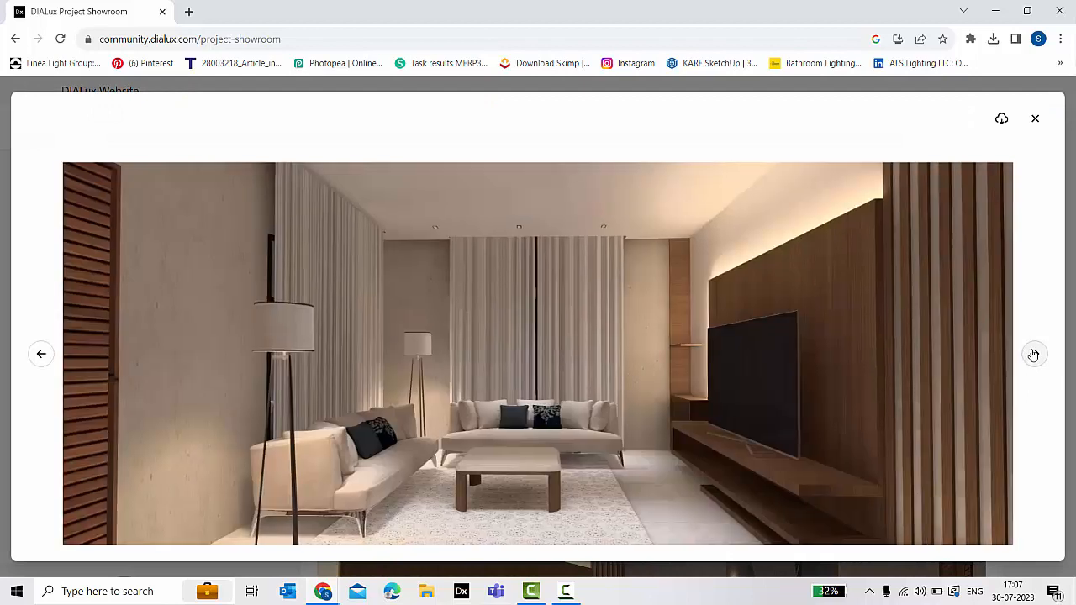
left_click(1034, 353)
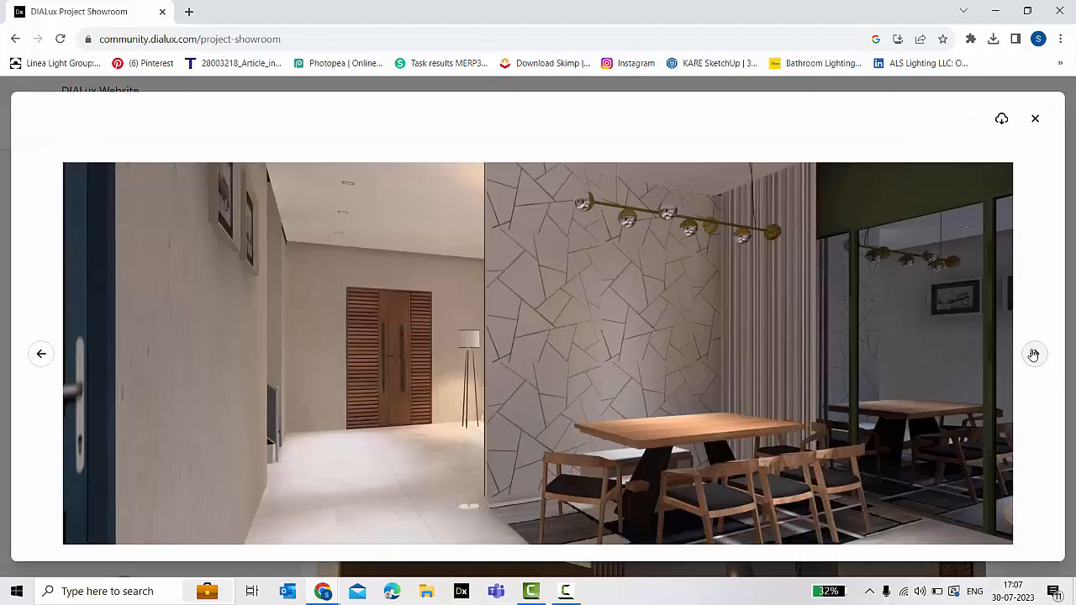
left_click(1032, 353)
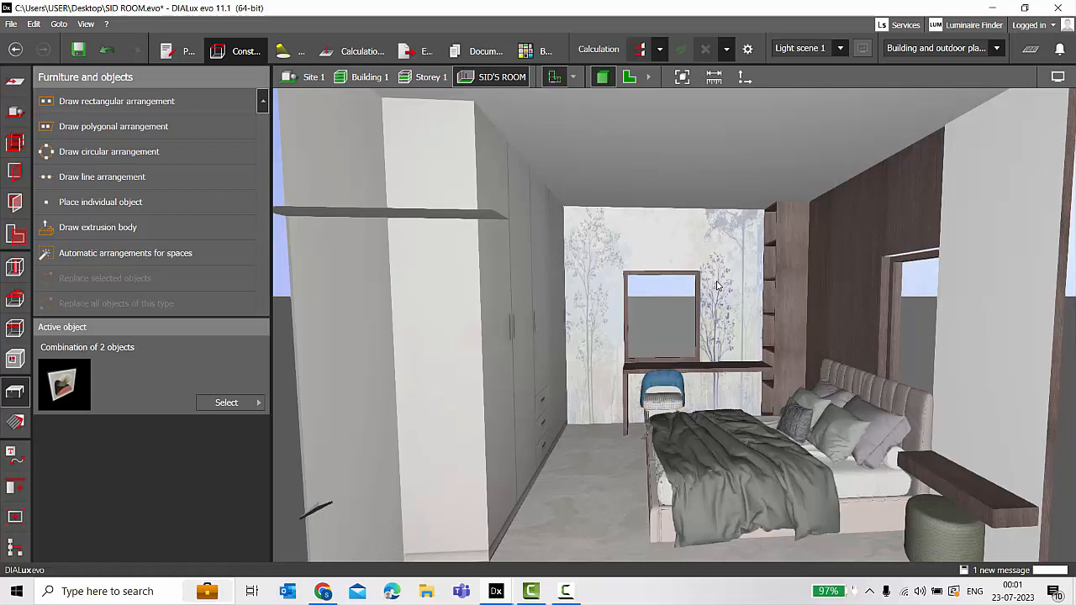
mouse_move(643, 330)
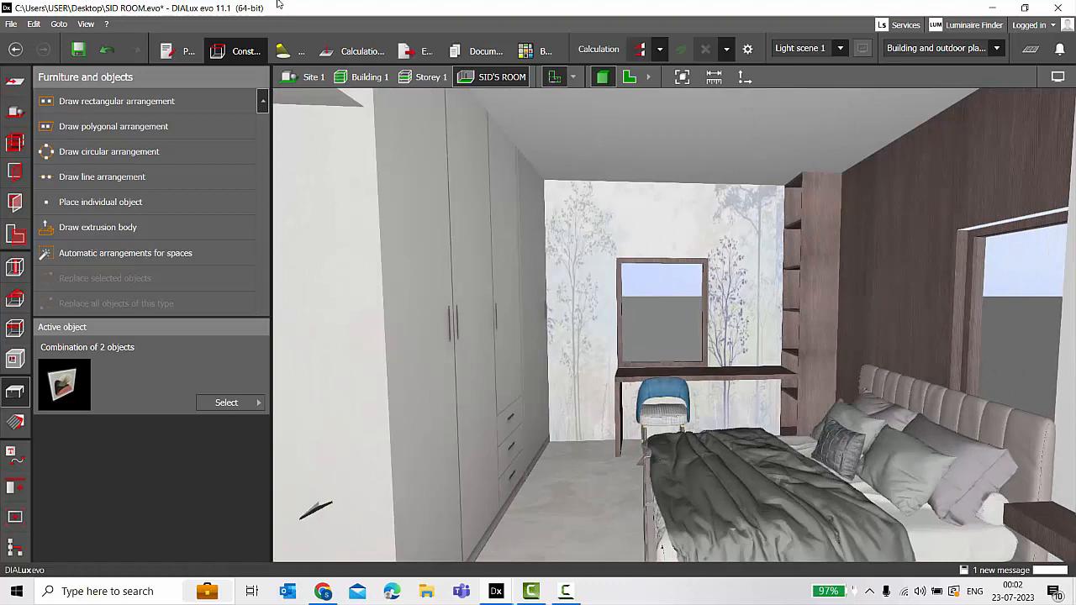
mouse_move(283, 50)
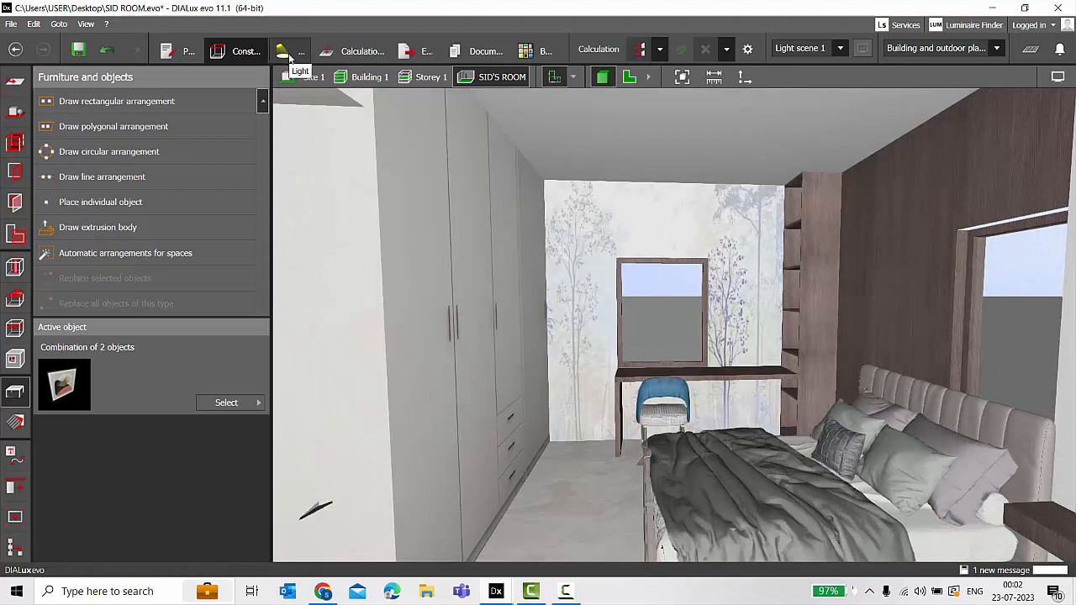
- Switch to the Light workspace showing the luminaire arrangement options
left_click(290, 50)
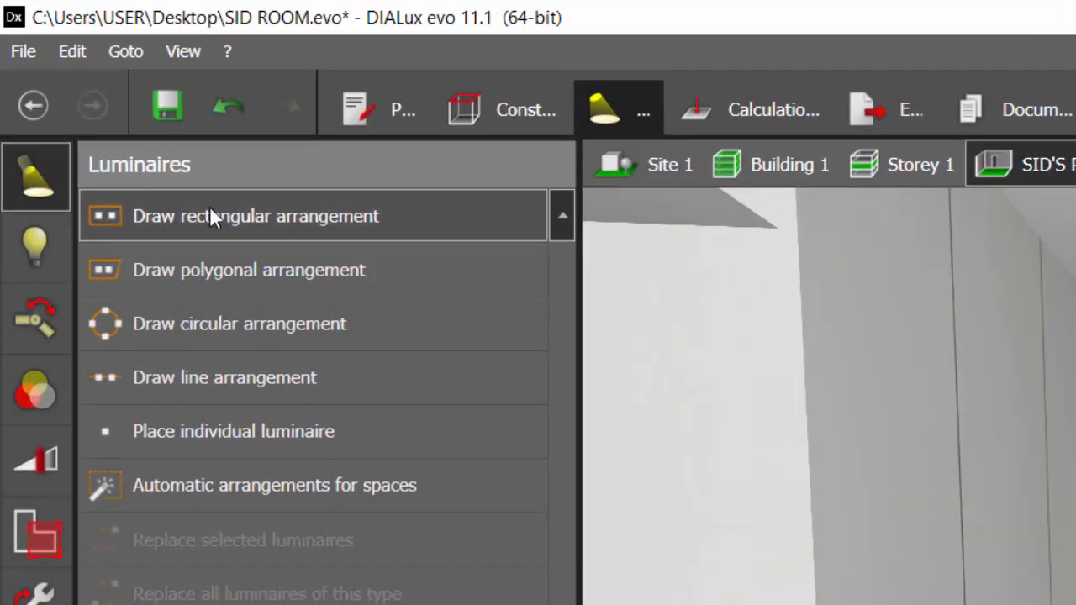
mouse_move(227, 244)
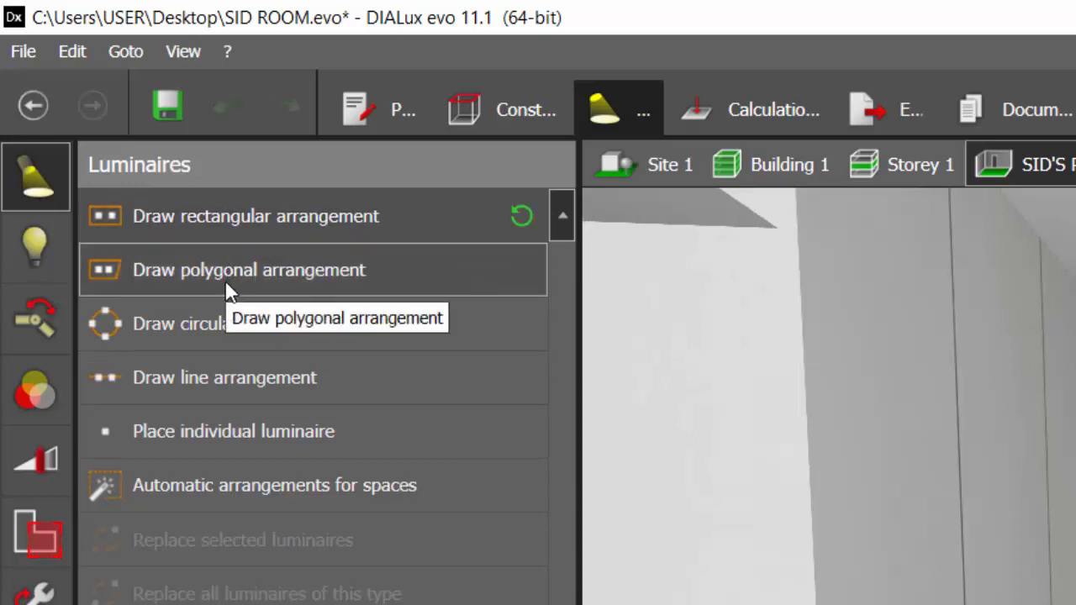
mouse_move(412, 347)
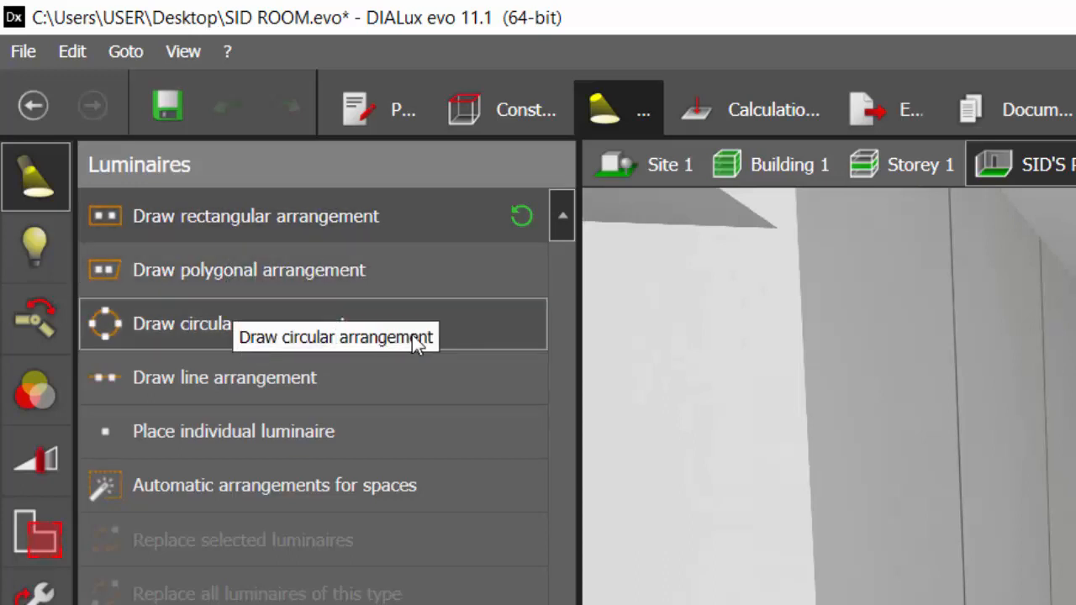
mouse_move(492, 412)
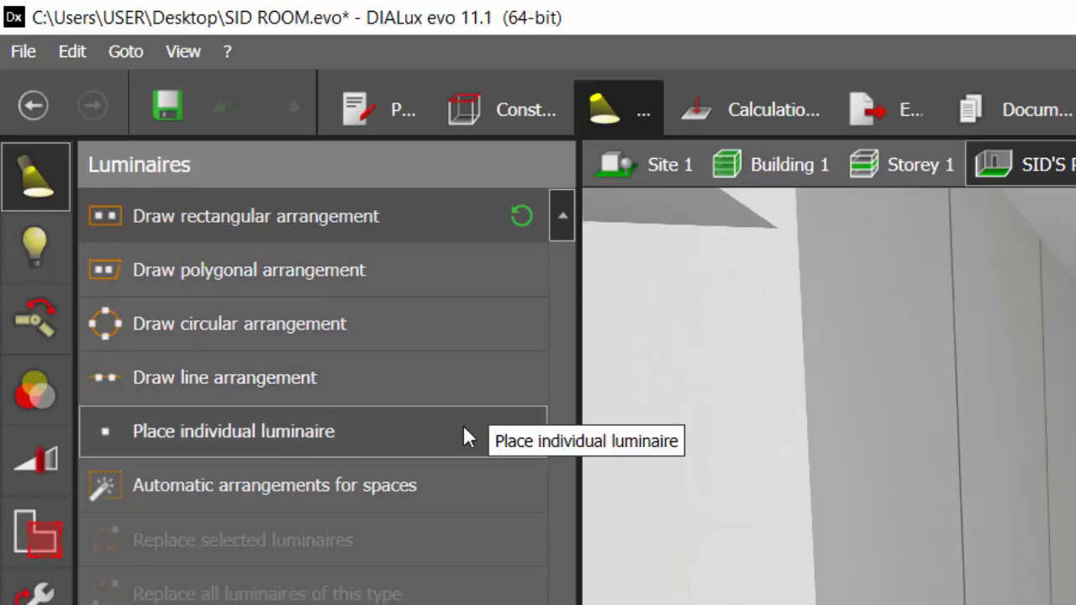
mouse_move(400, 283)
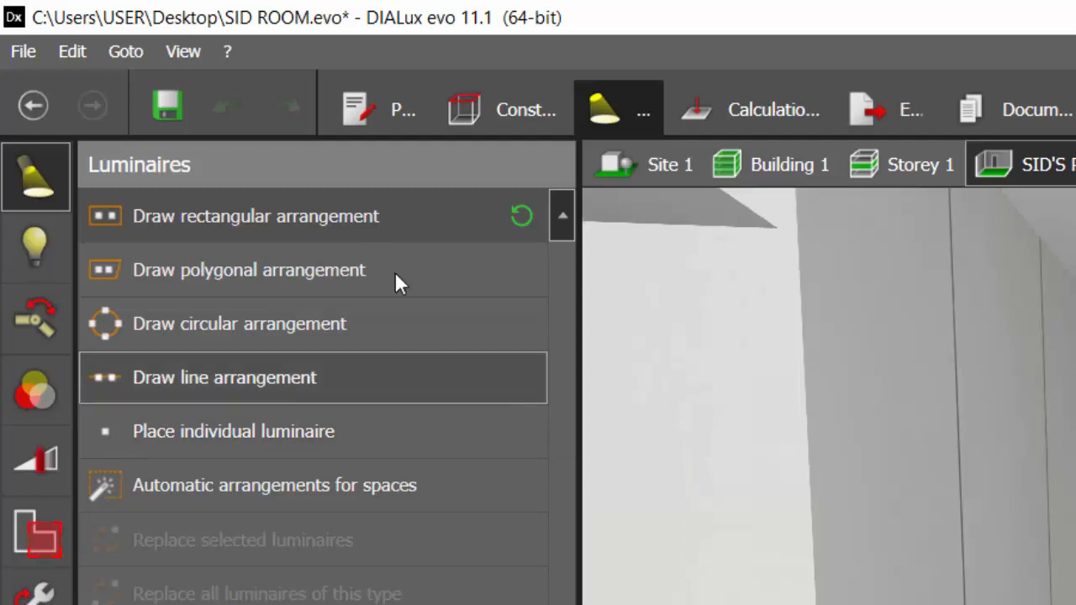
mouse_move(378, 216)
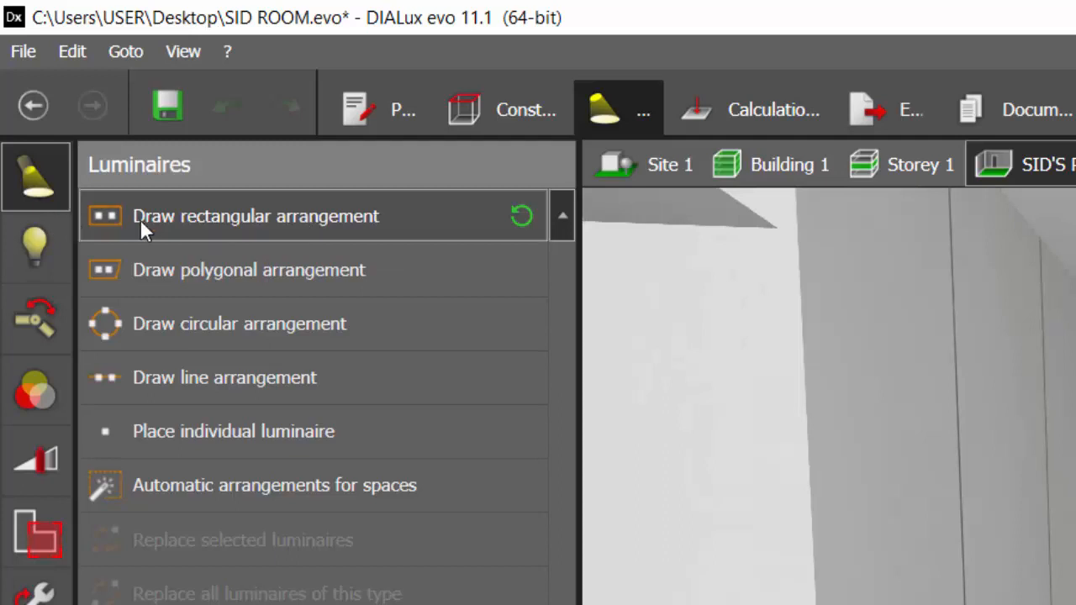
mouse_move(181, 226)
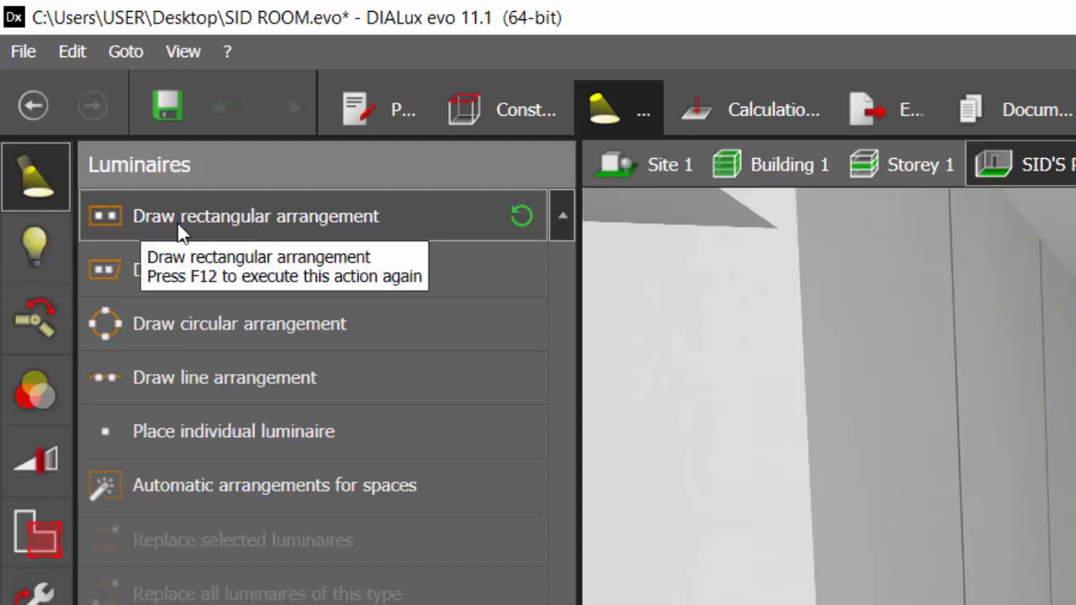
mouse_move(406, 237)
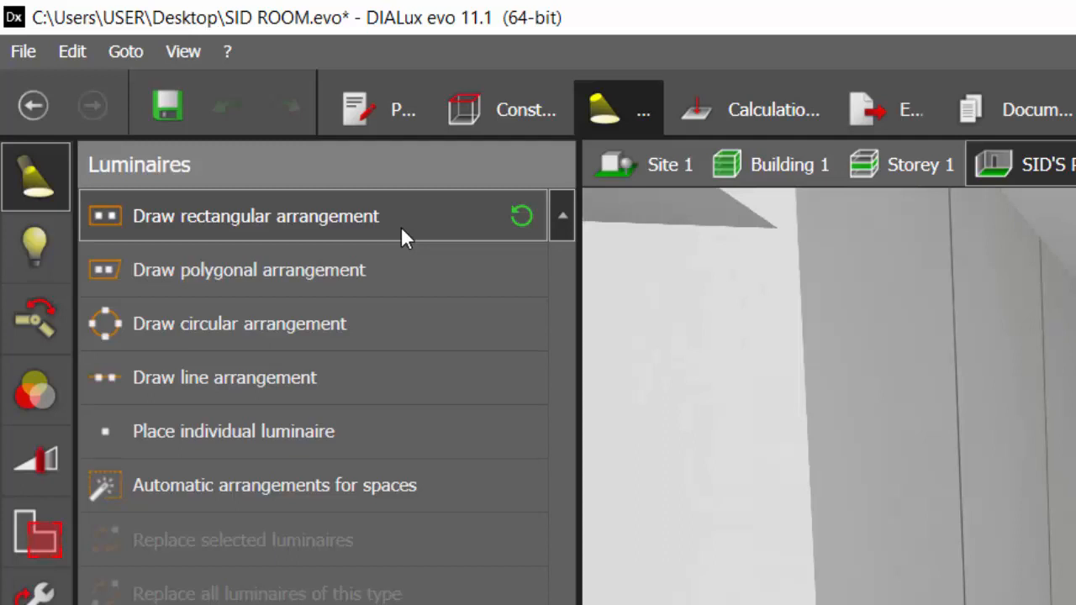
mouse_move(282, 324)
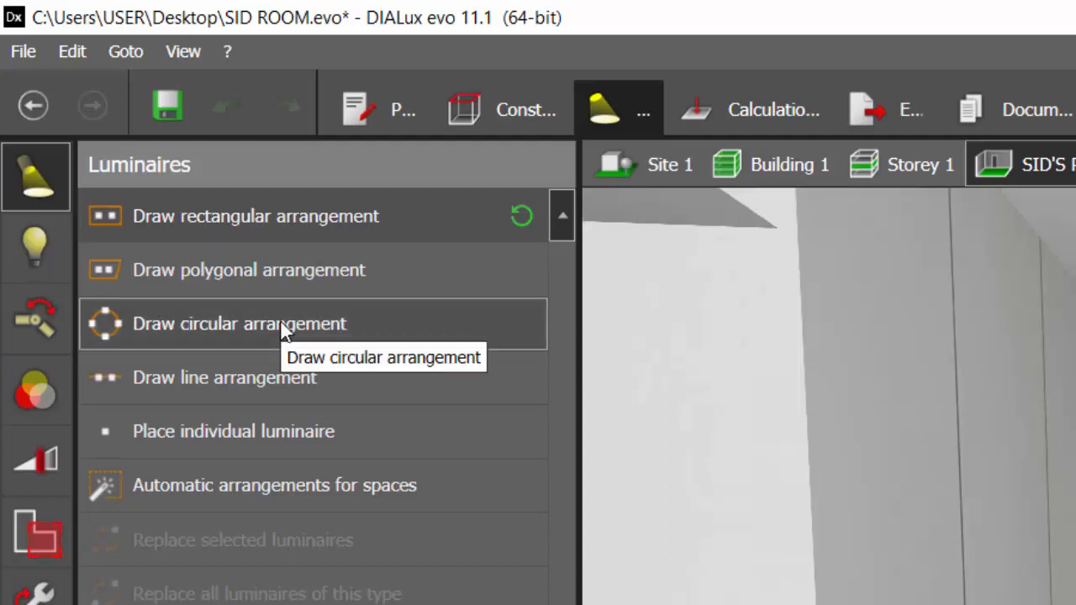
mouse_move(34, 240)
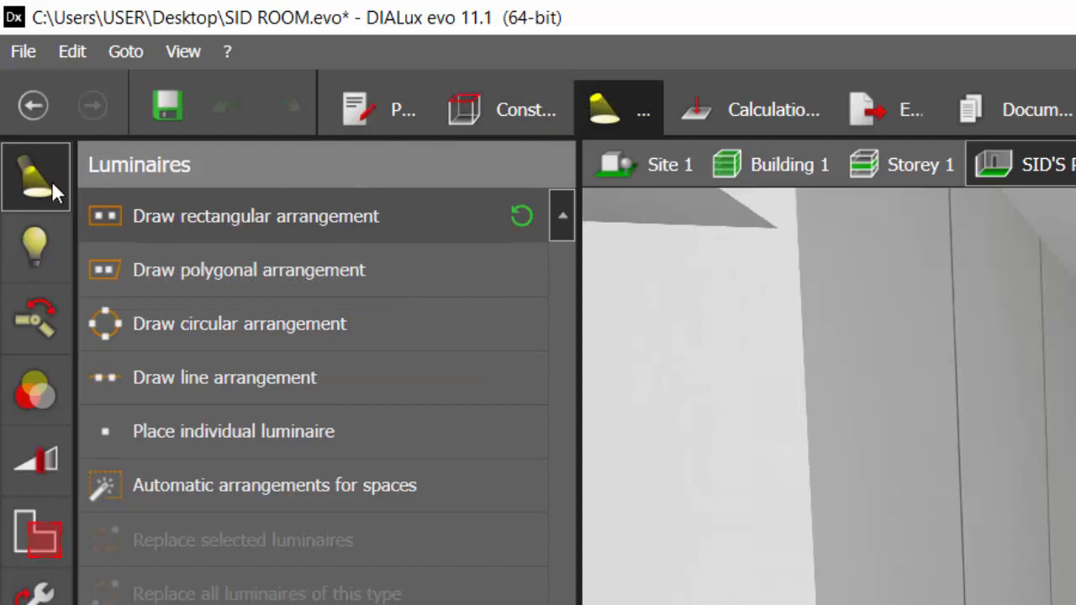
- View the Lamps, Edit joints and Filter luminaire options in turn
left_click(35, 247)
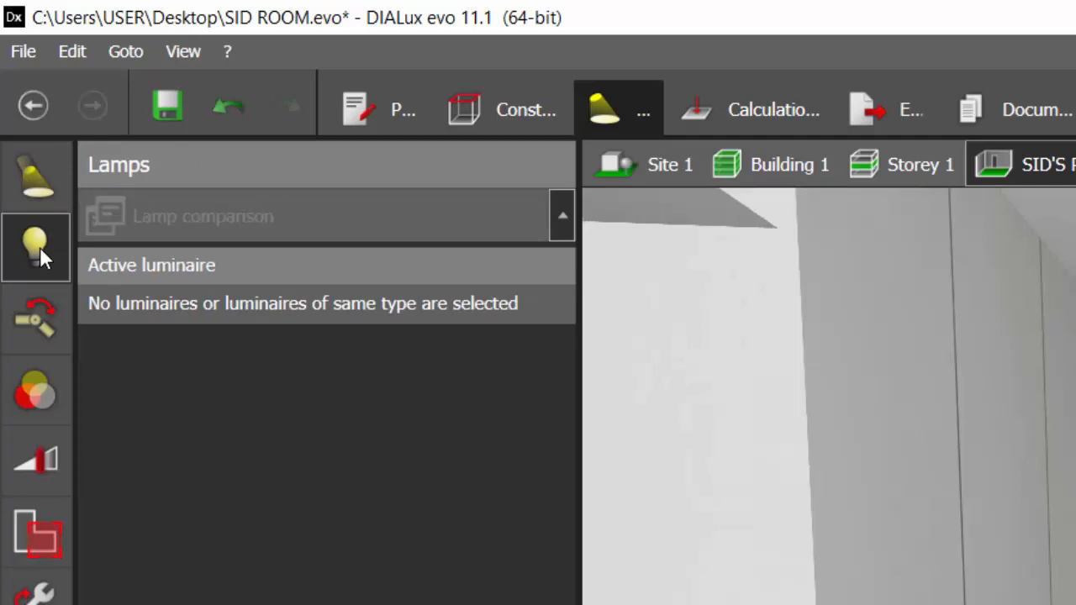
left_click(36, 319)
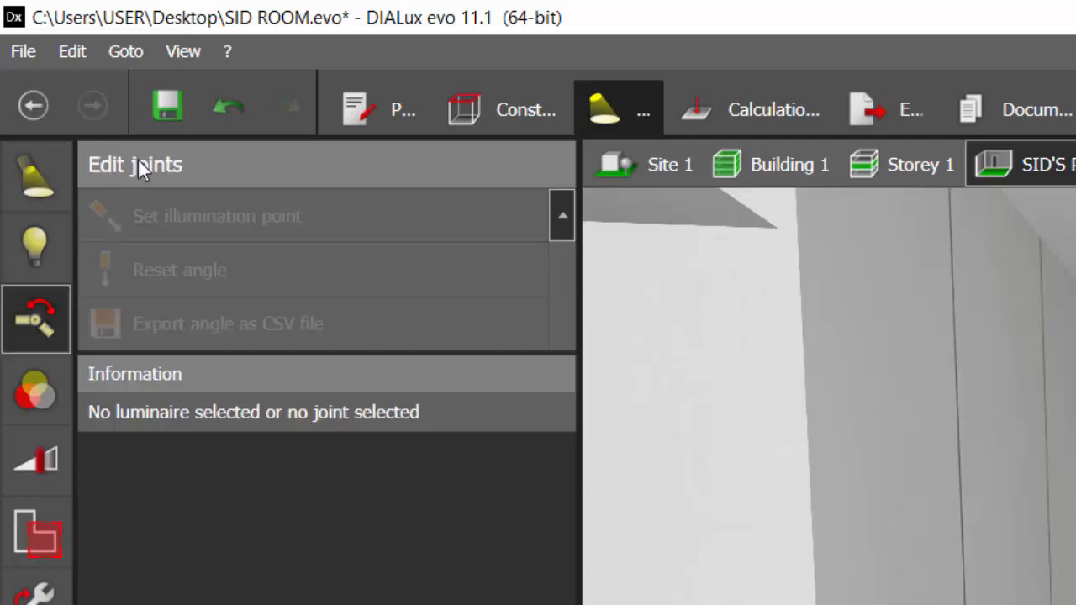
left_click(35, 389)
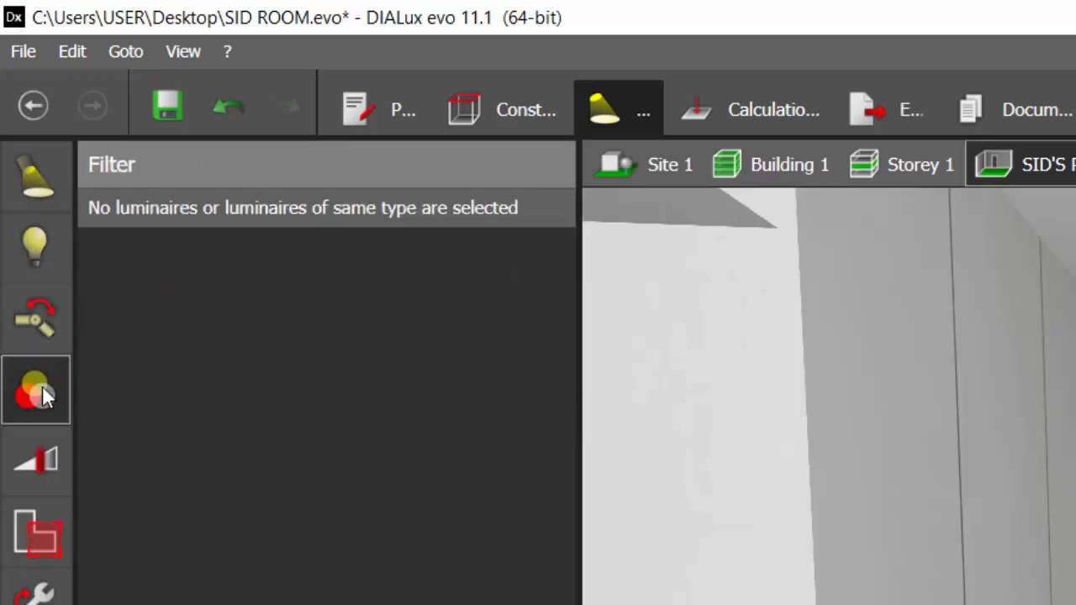
left_click(36, 389)
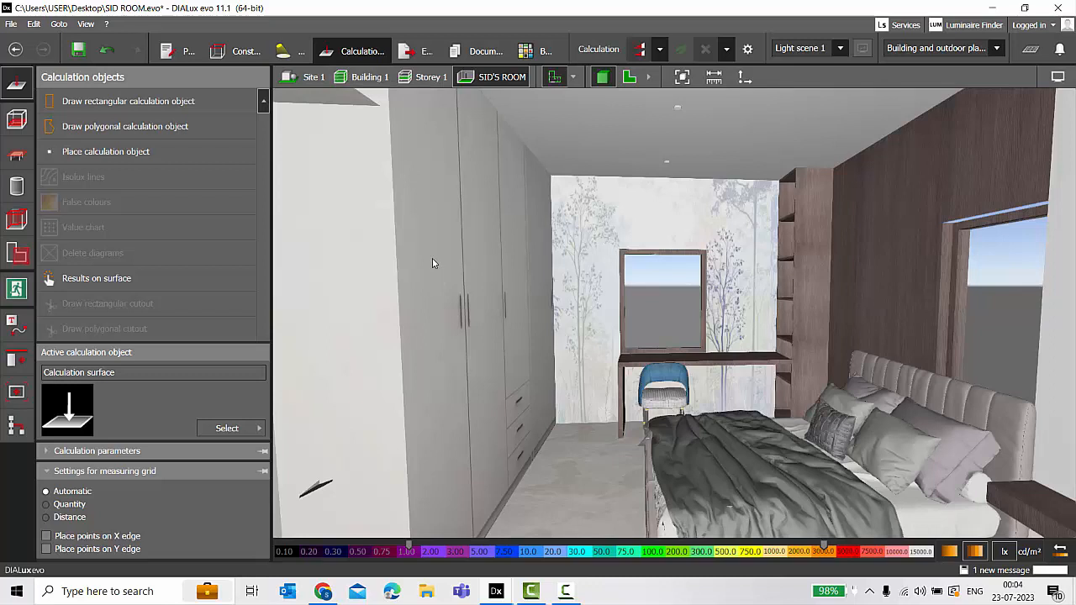
- Run the lighting calculation, yielding 173 lx with isolines on SID'S ROOM's working plane
left_click(638, 48)
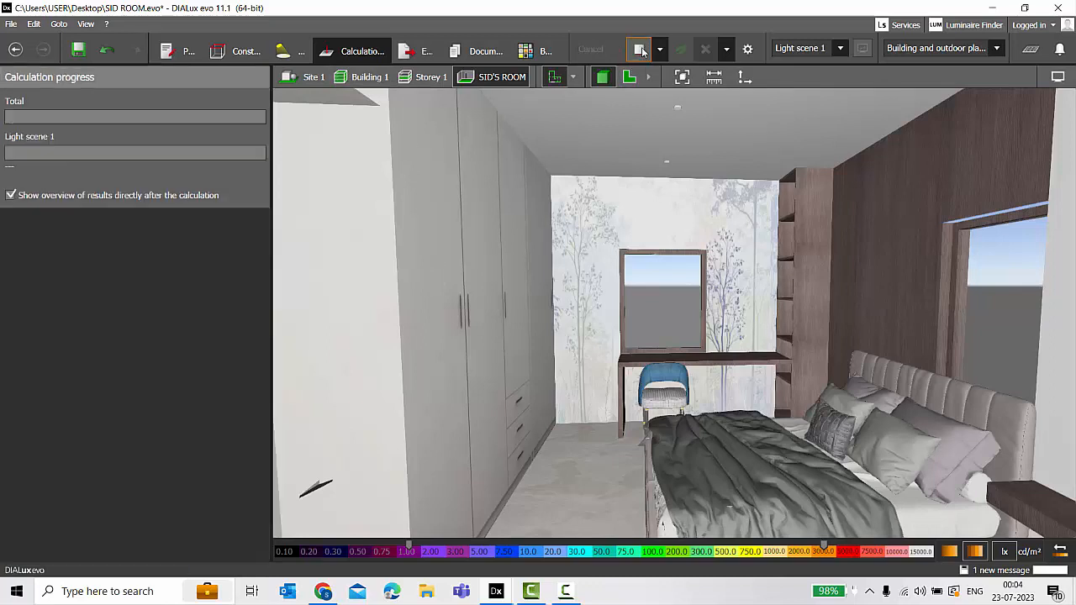
left_click(639, 48)
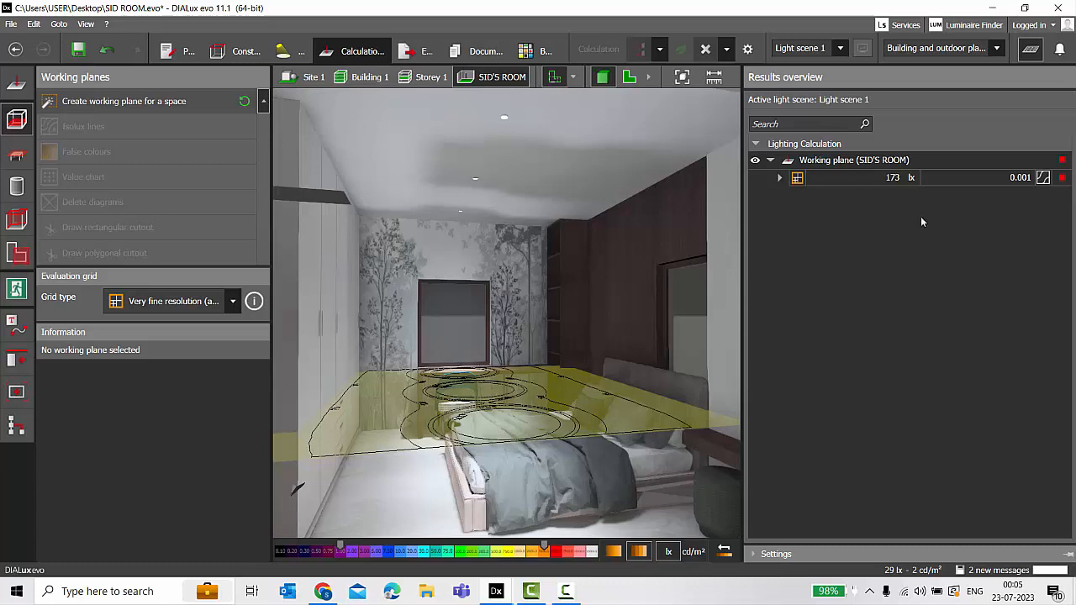
- Close the results overview and show the saved SID'S ROOM views in Export
left_click(849, 178)
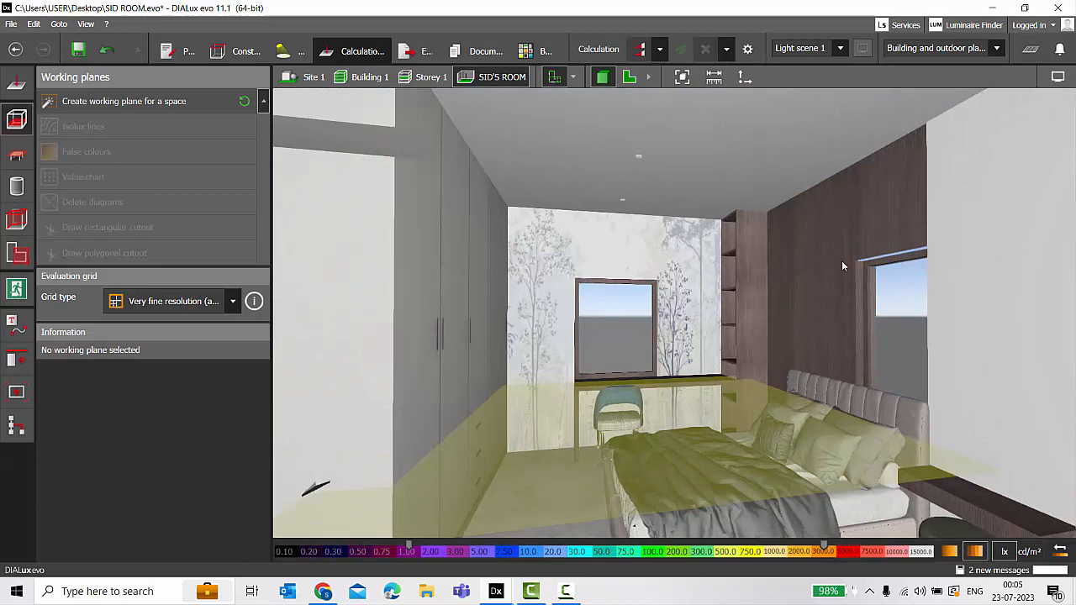
left_click(246, 50)
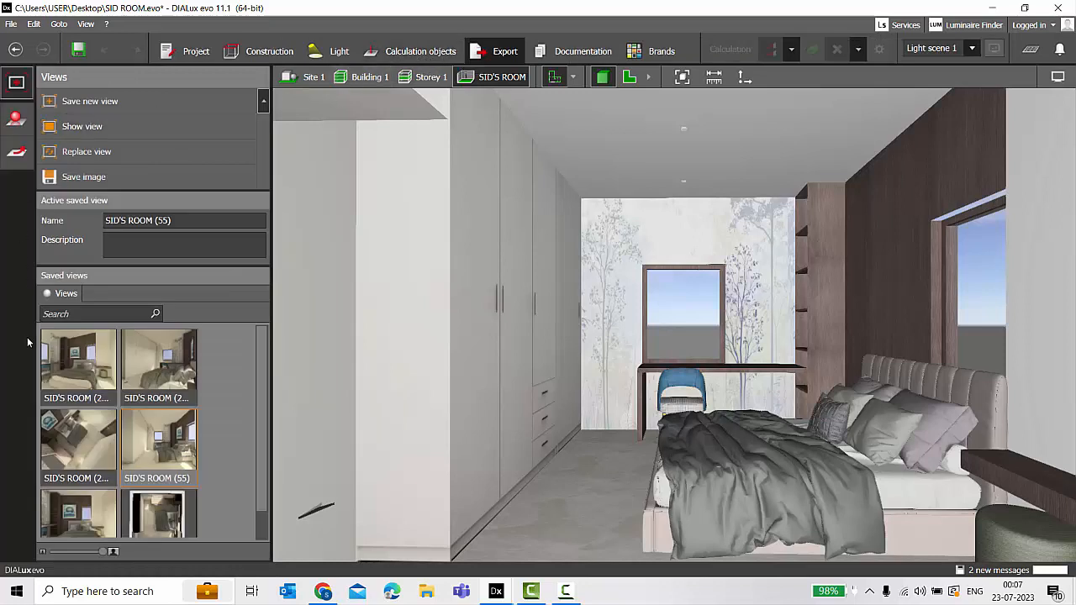
mouse_move(78, 366)
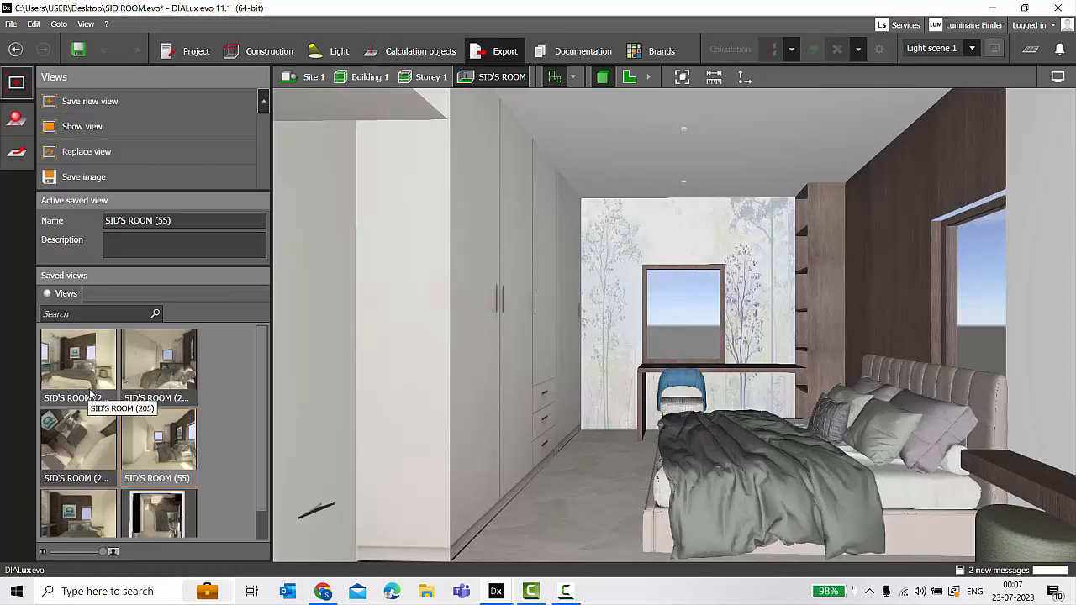
- Raise the raytraced image resolution to the 3840 x 2160 (4K UHD) maximum
left_click(17, 118)
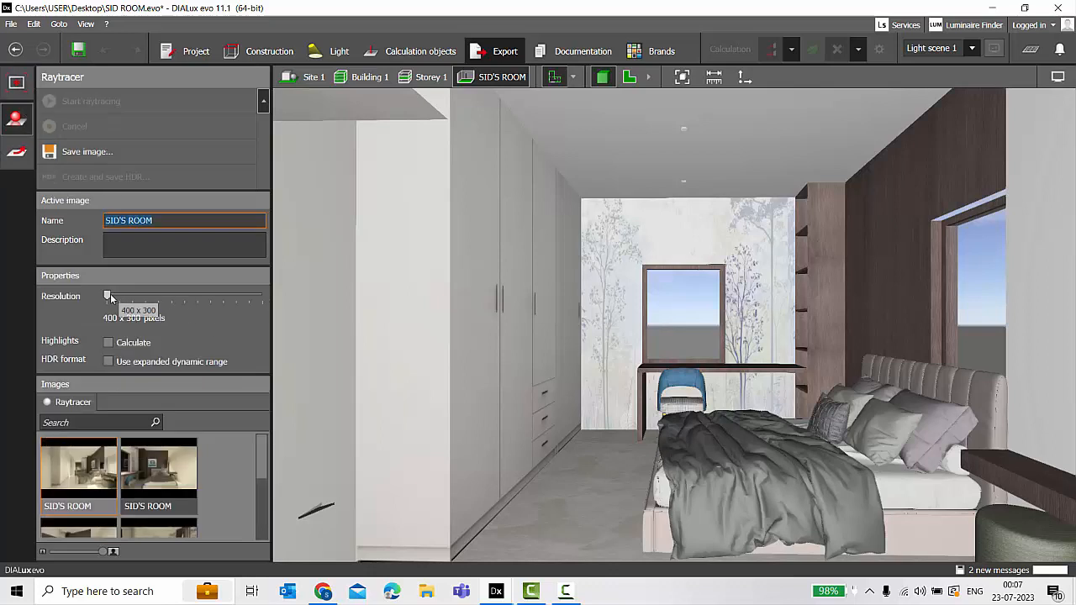
left_click_drag(108, 296, 262, 296)
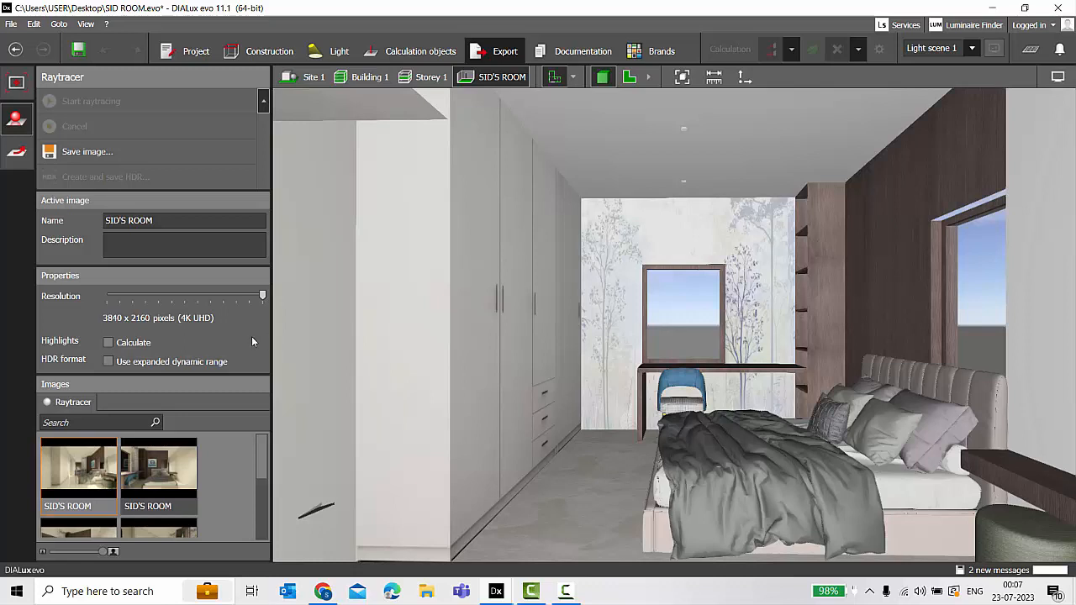
mouse_move(256, 339)
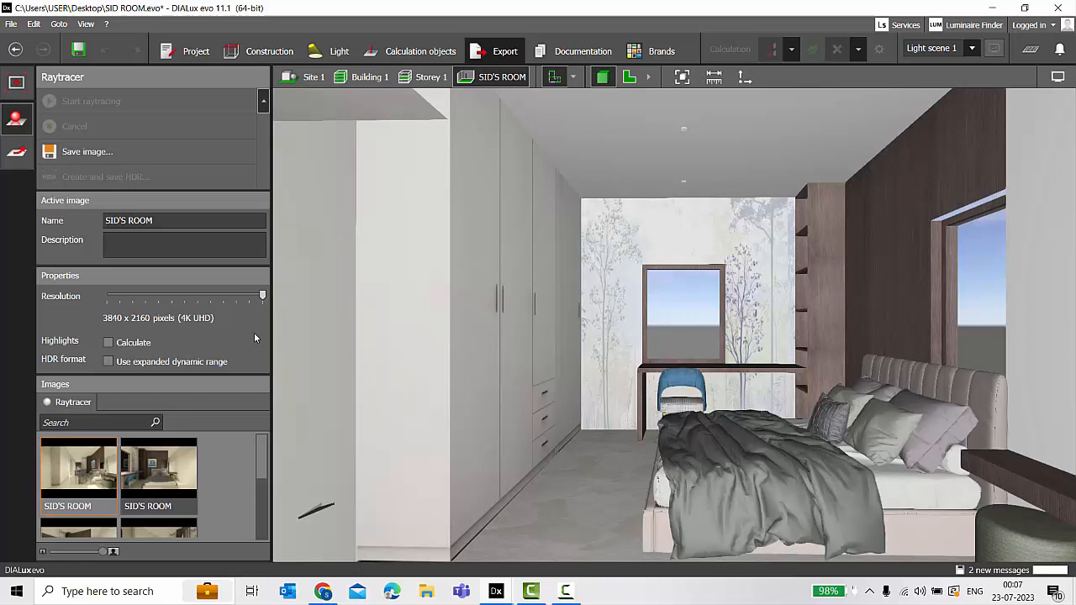
mouse_move(260, 330)
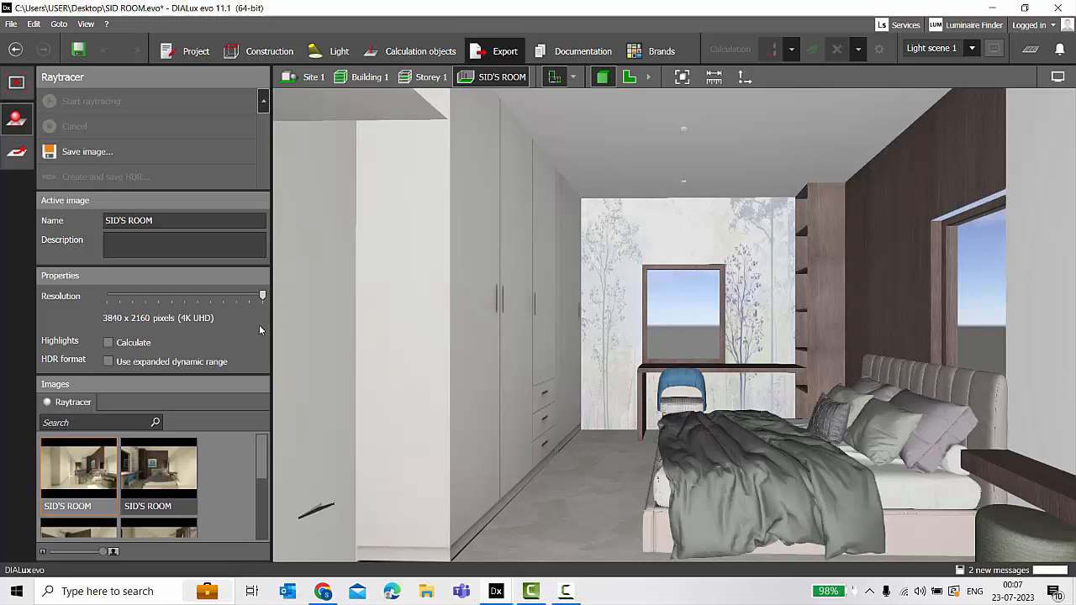
mouse_move(141, 357)
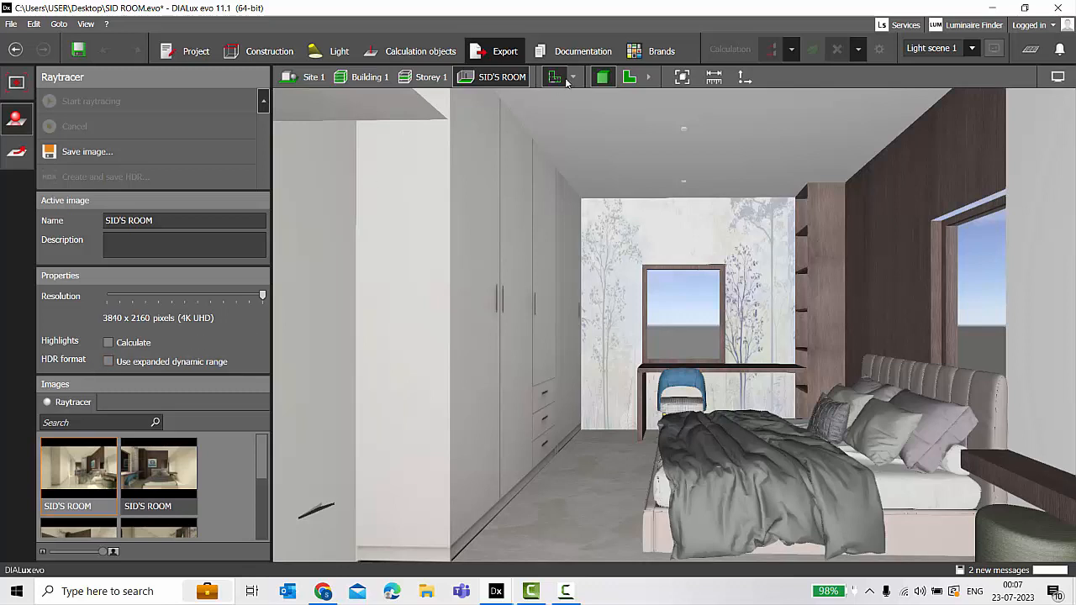
left_click(582, 51)
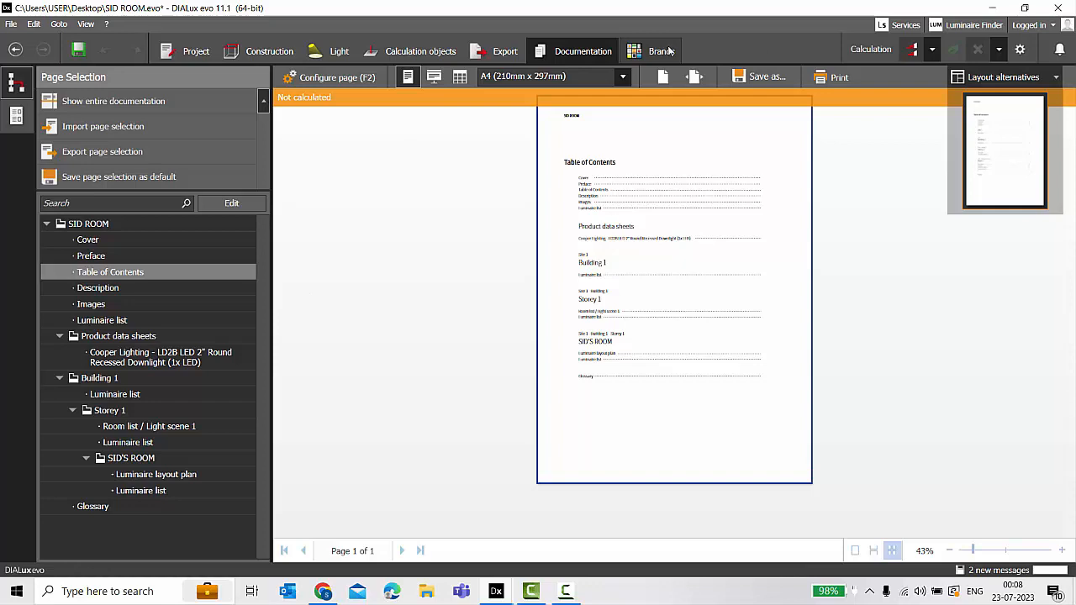
- View the SID ROOM report's page tree and table of contents page
left_click(661, 51)
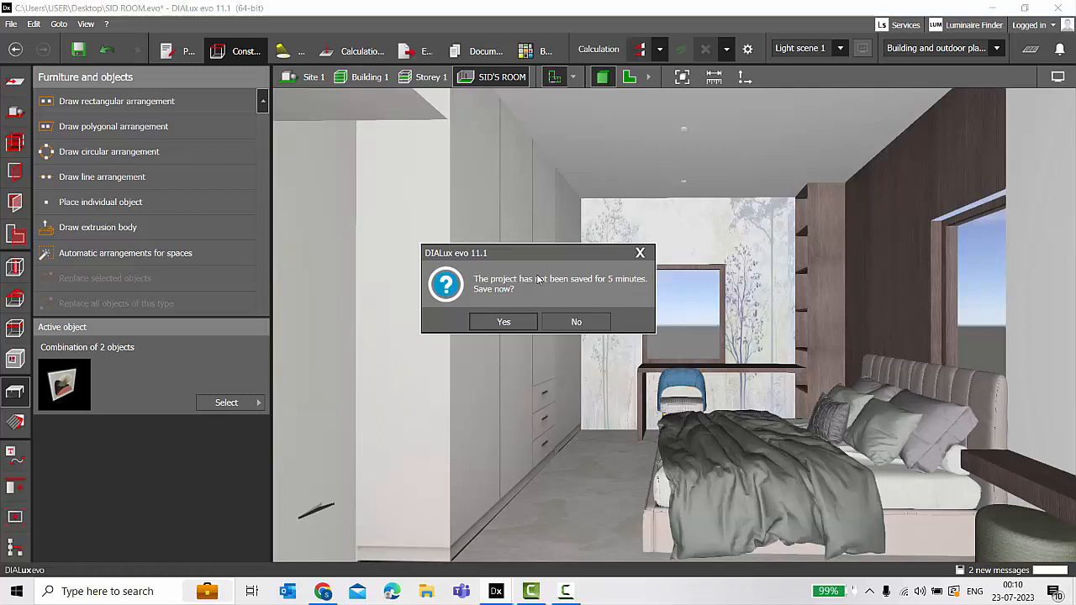
mouse_move(530, 500)
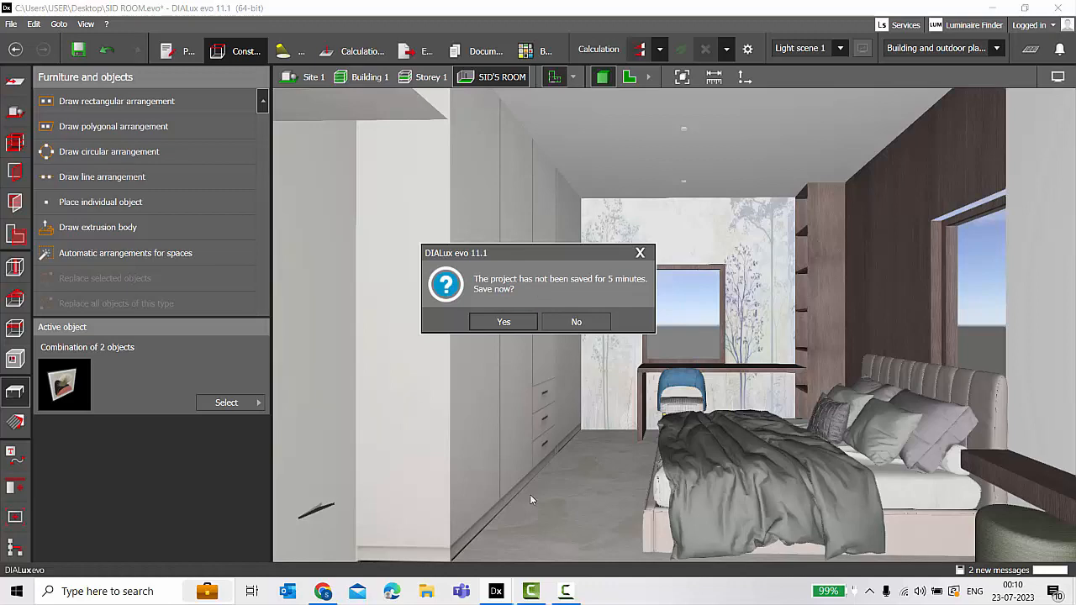